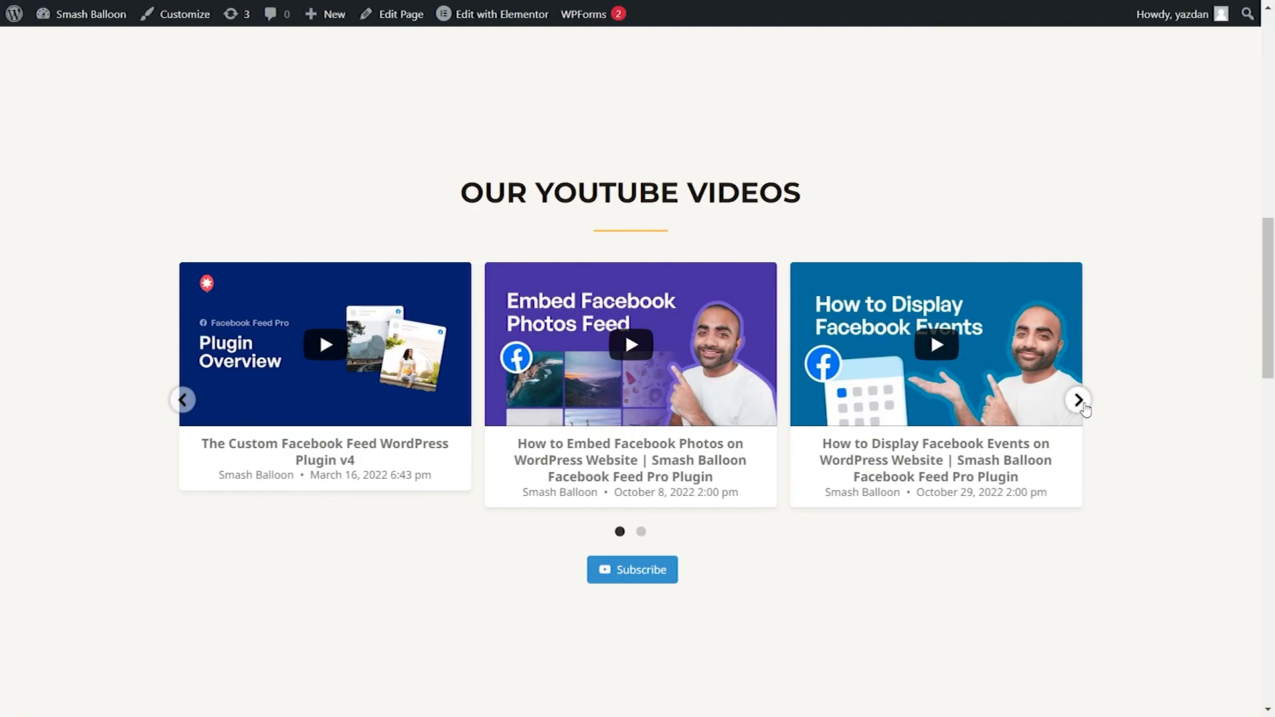
# - Advance the demo carousel and scroll down to the GoPro videos grid demo
pyautogui.click(1077, 400)
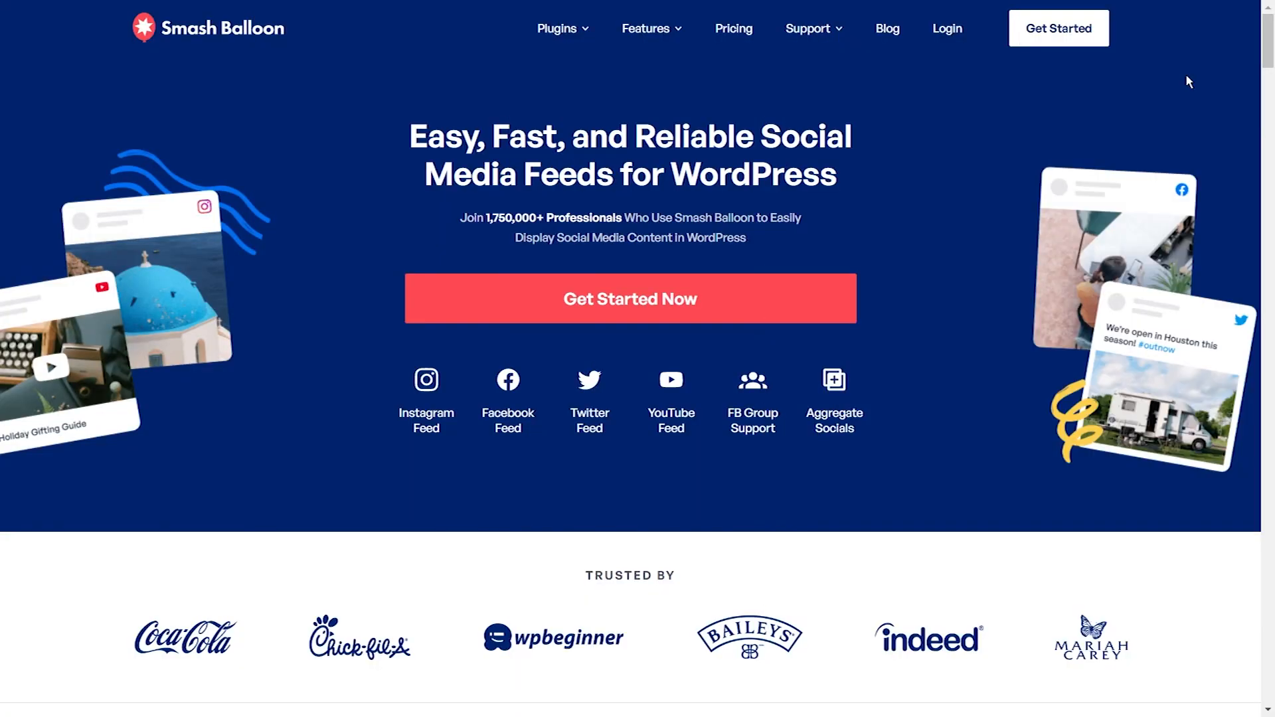
pyautogui.scroll(-3)
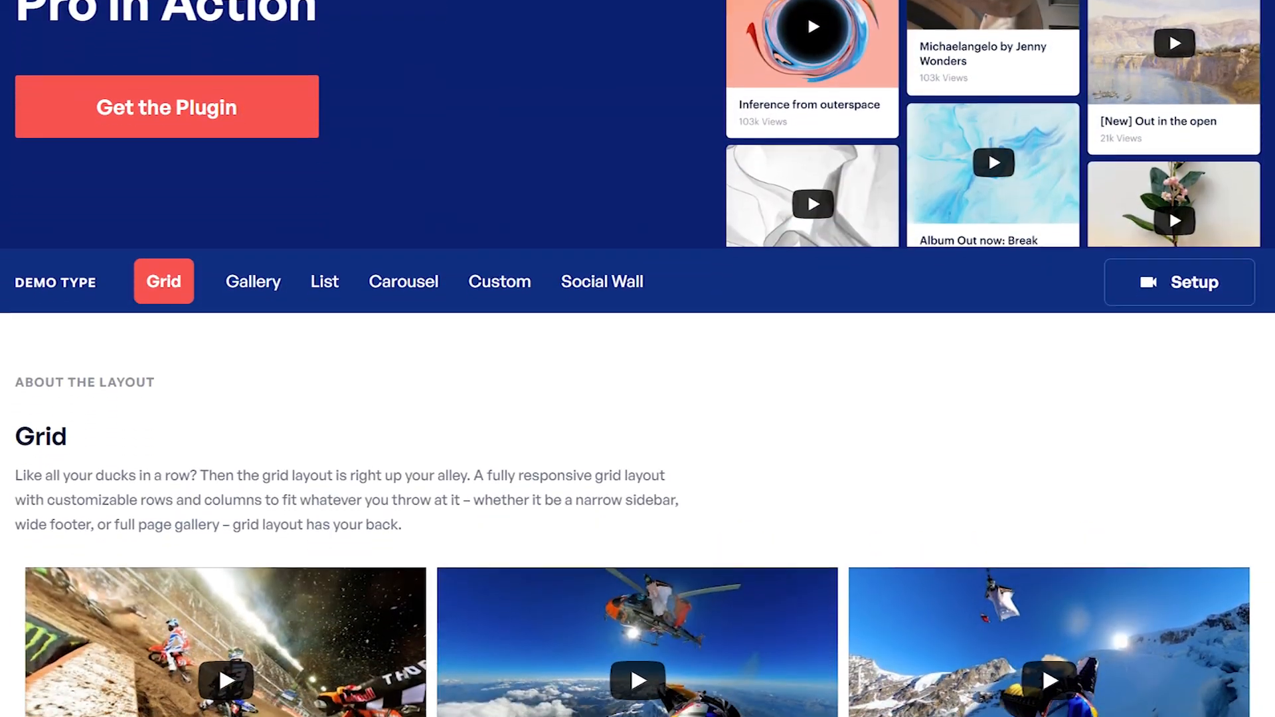
pyautogui.scroll(-3)
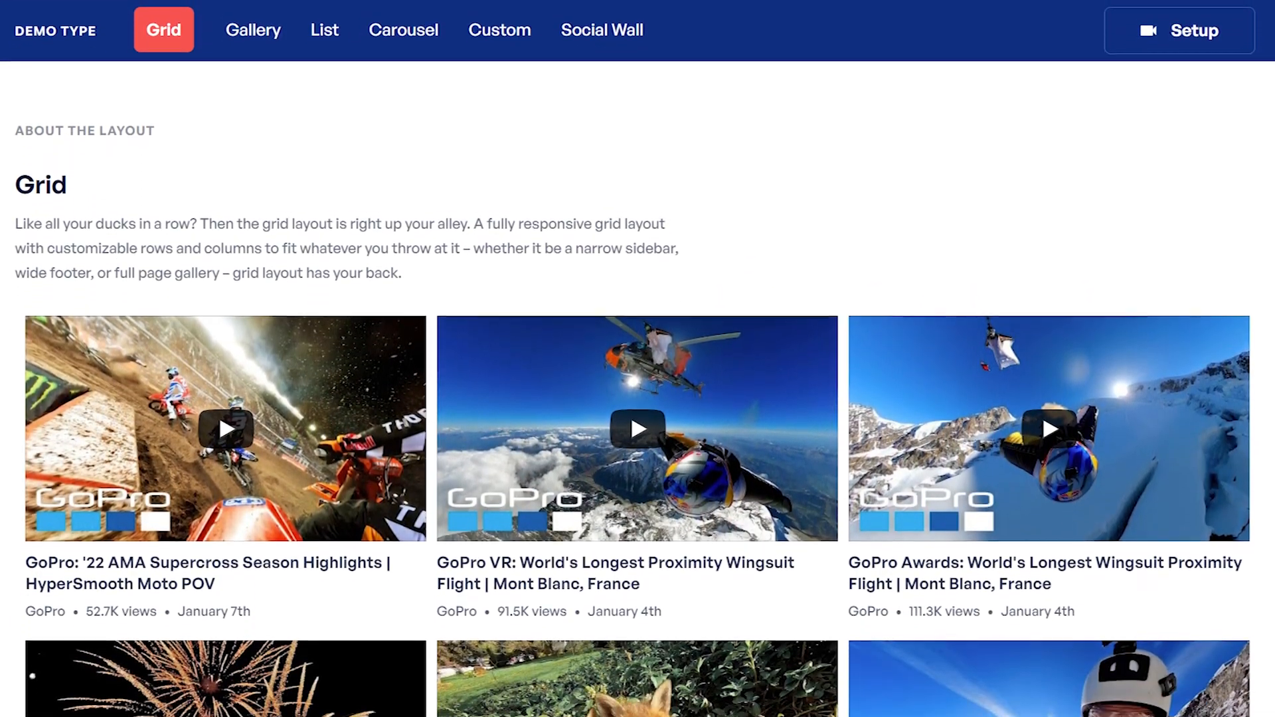
pyautogui.scroll(-3)
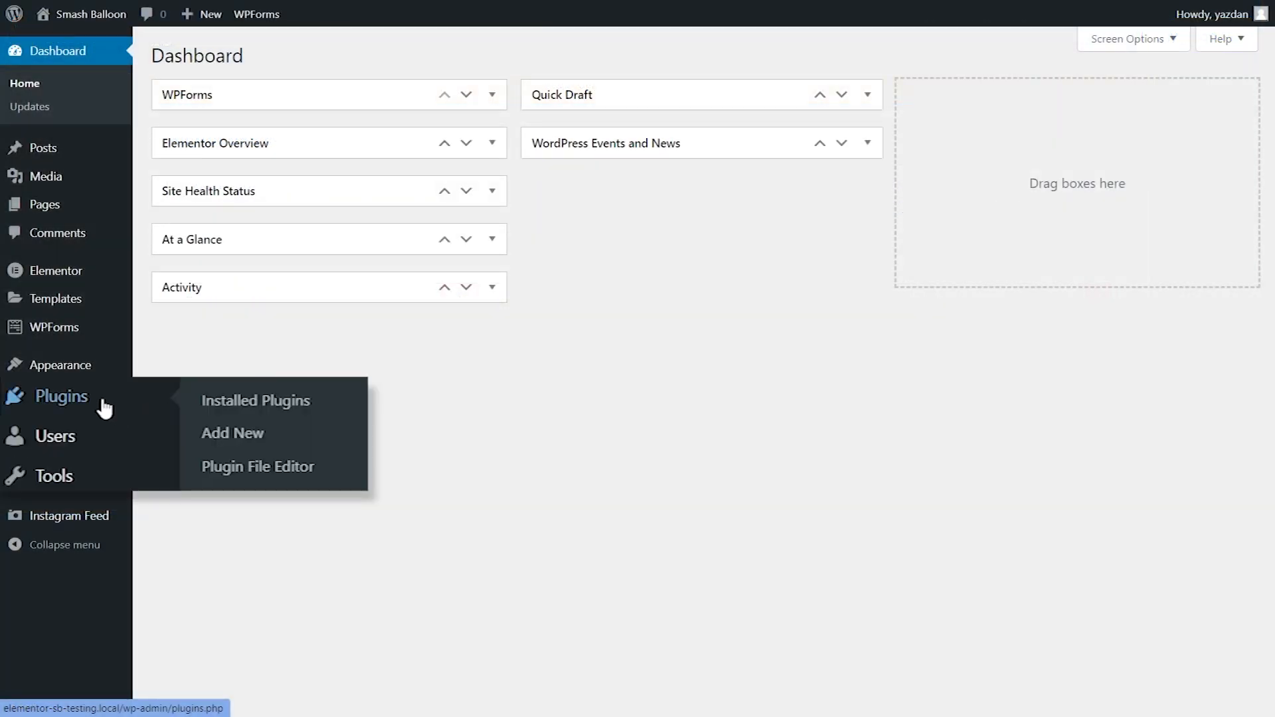
# - Upload the YouTube Feed Pro zip via Plugins > Add New, install and activate it
pyautogui.click(232, 433)
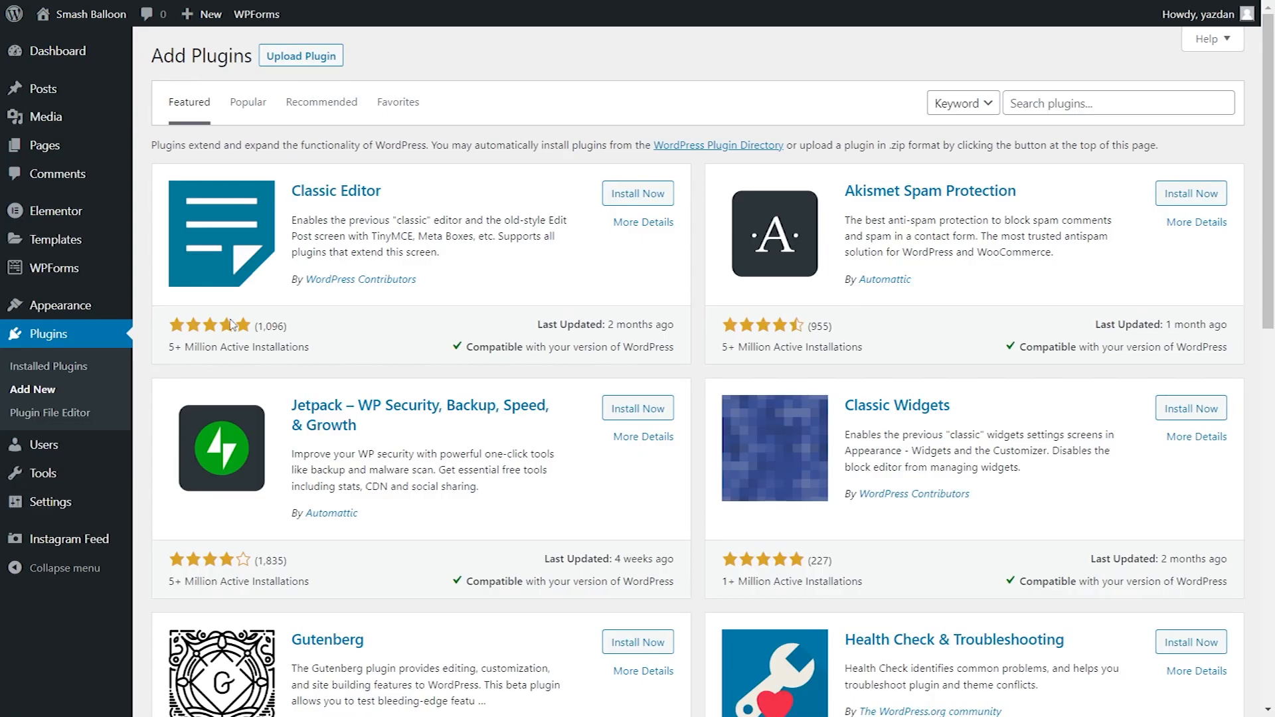
pyautogui.click(300, 56)
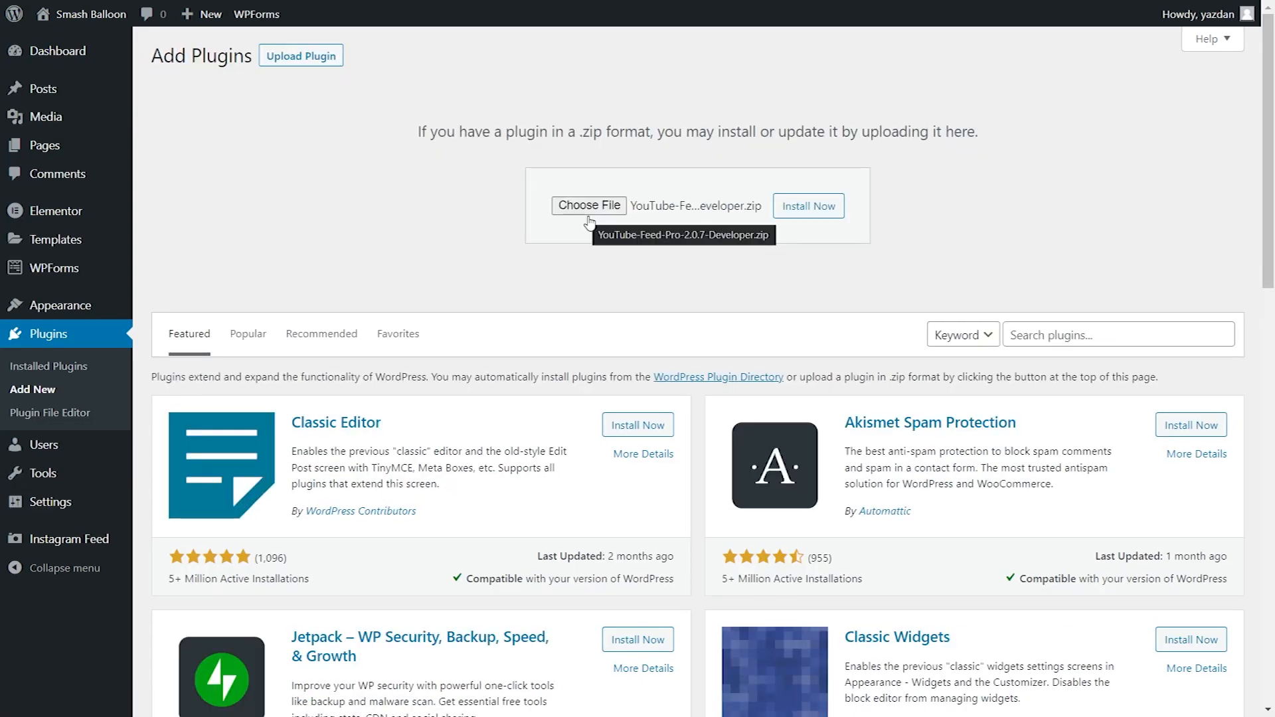
pyautogui.moveTo(749, 222)
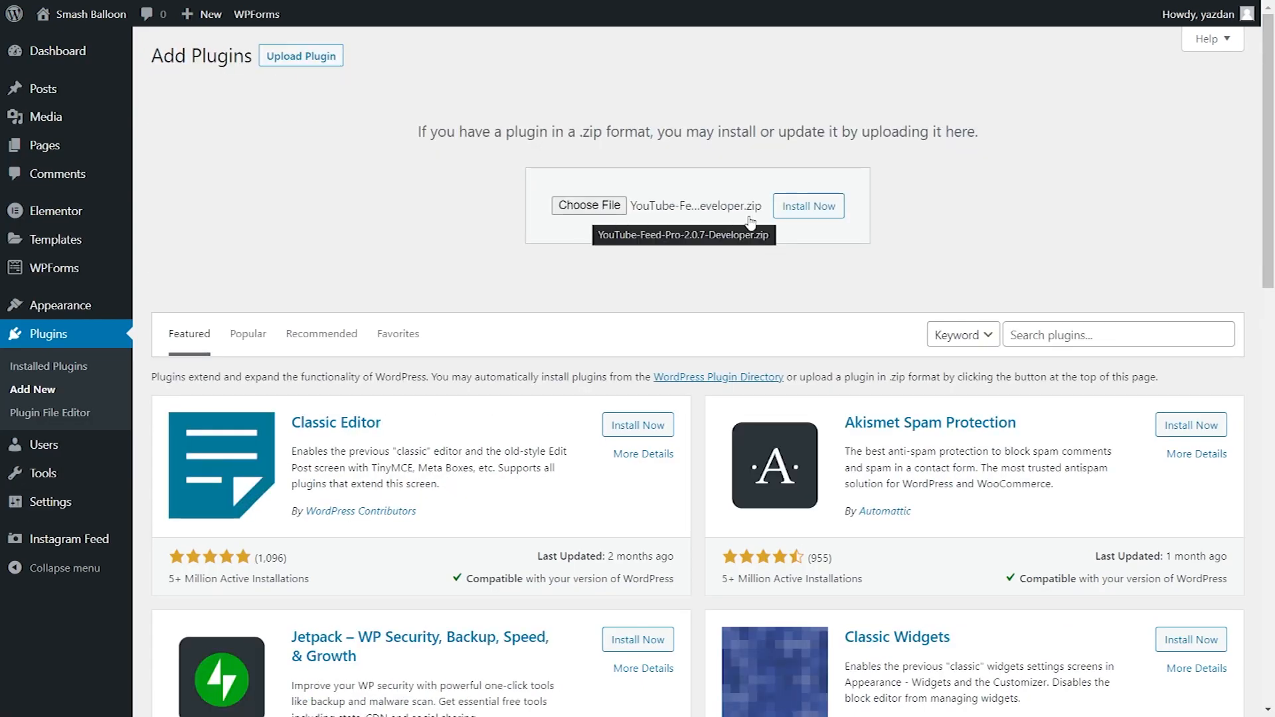
pyautogui.click(809, 205)
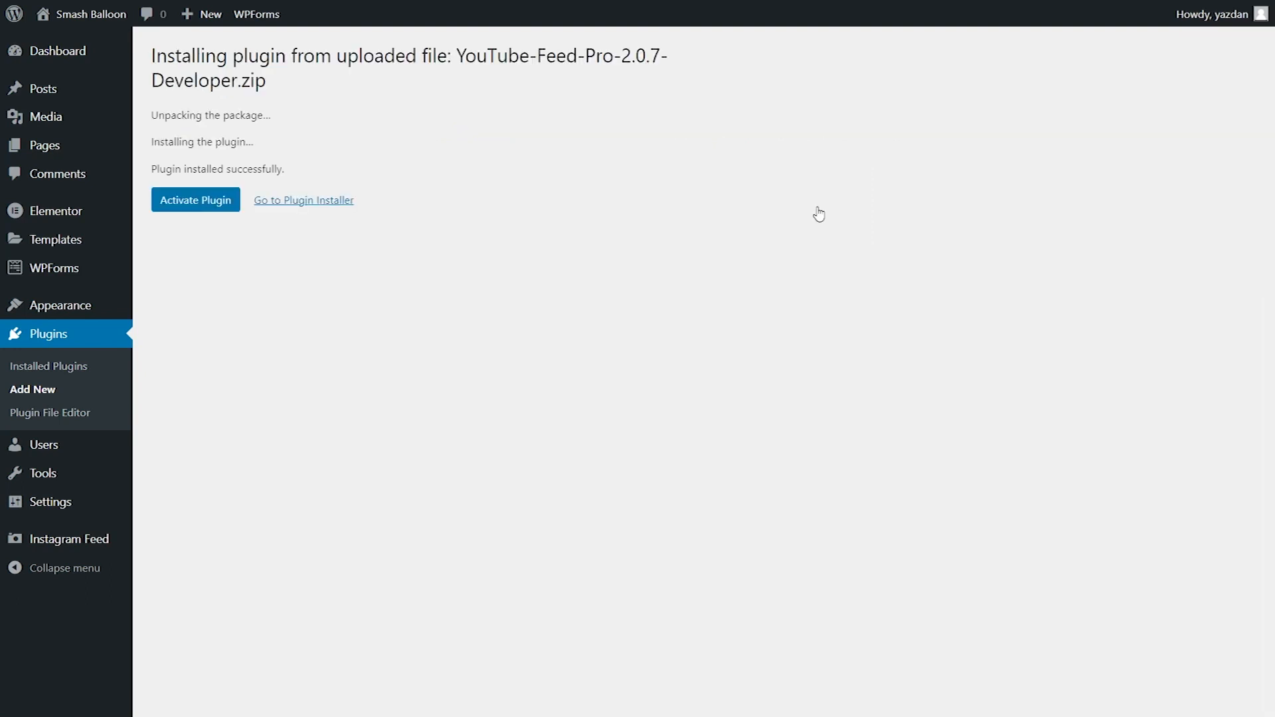
pyautogui.click(196, 201)
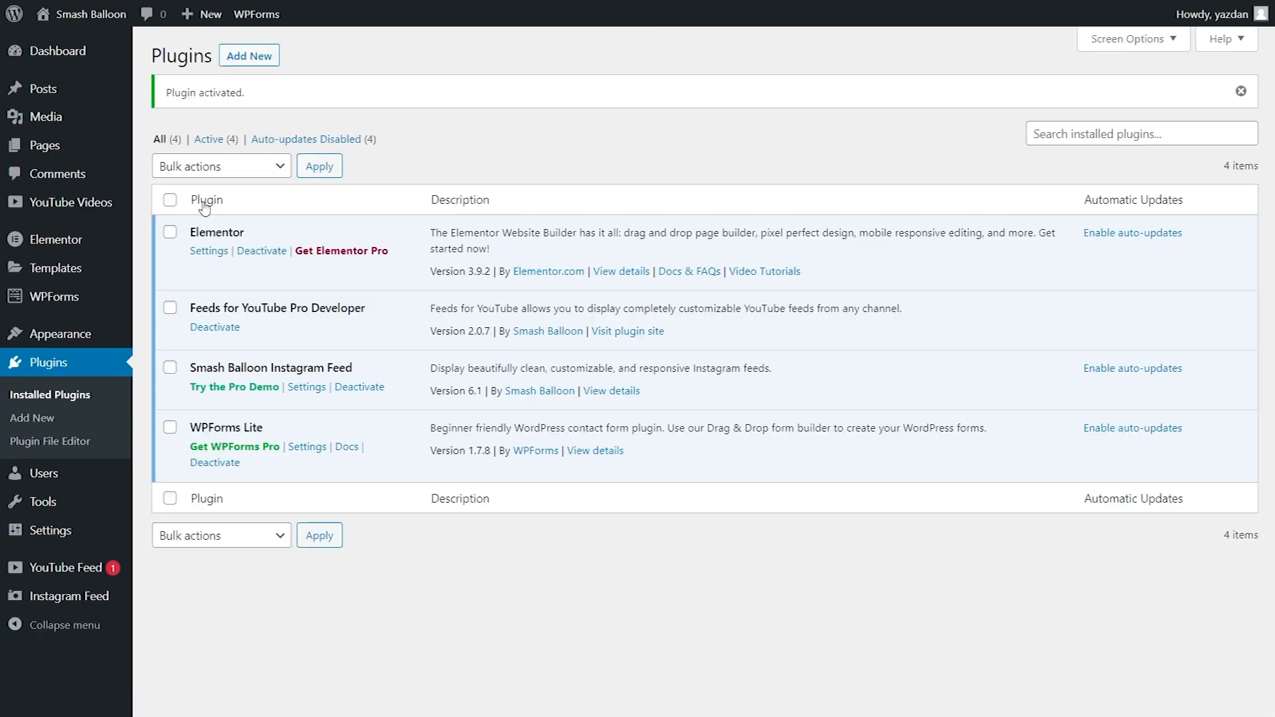
pyautogui.moveTo(342, 330)
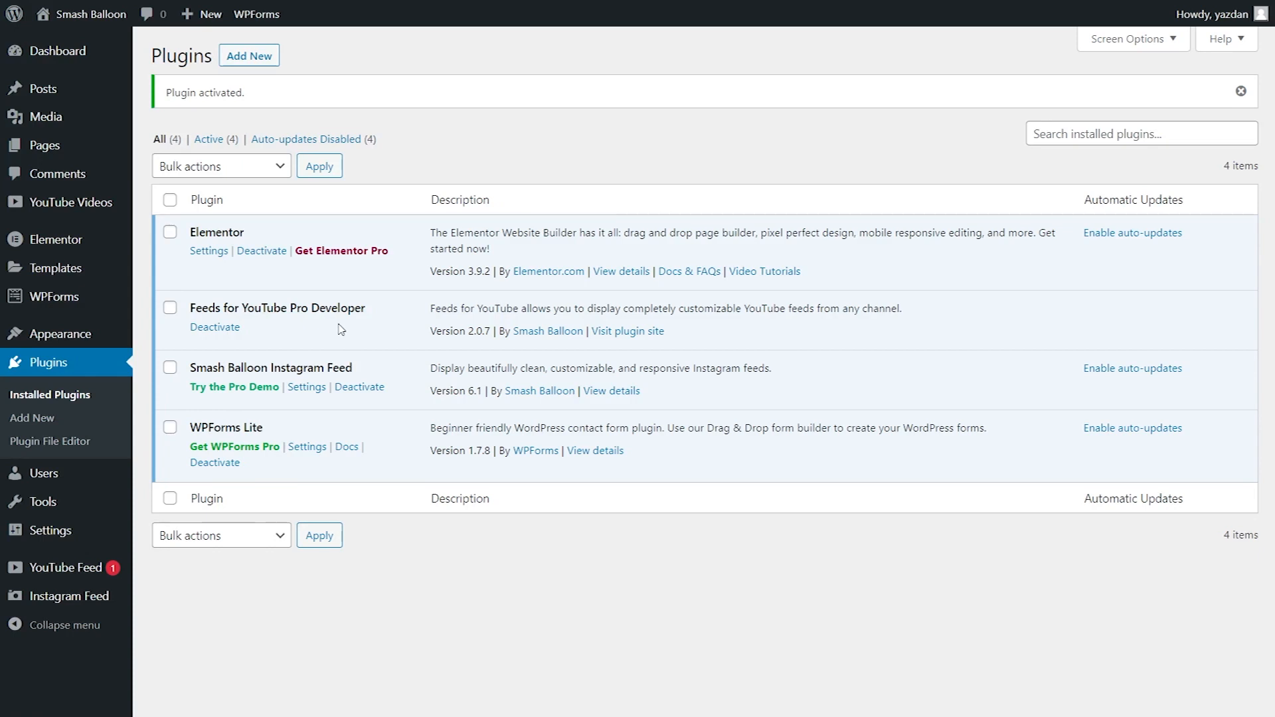
pyautogui.moveTo(226, 412)
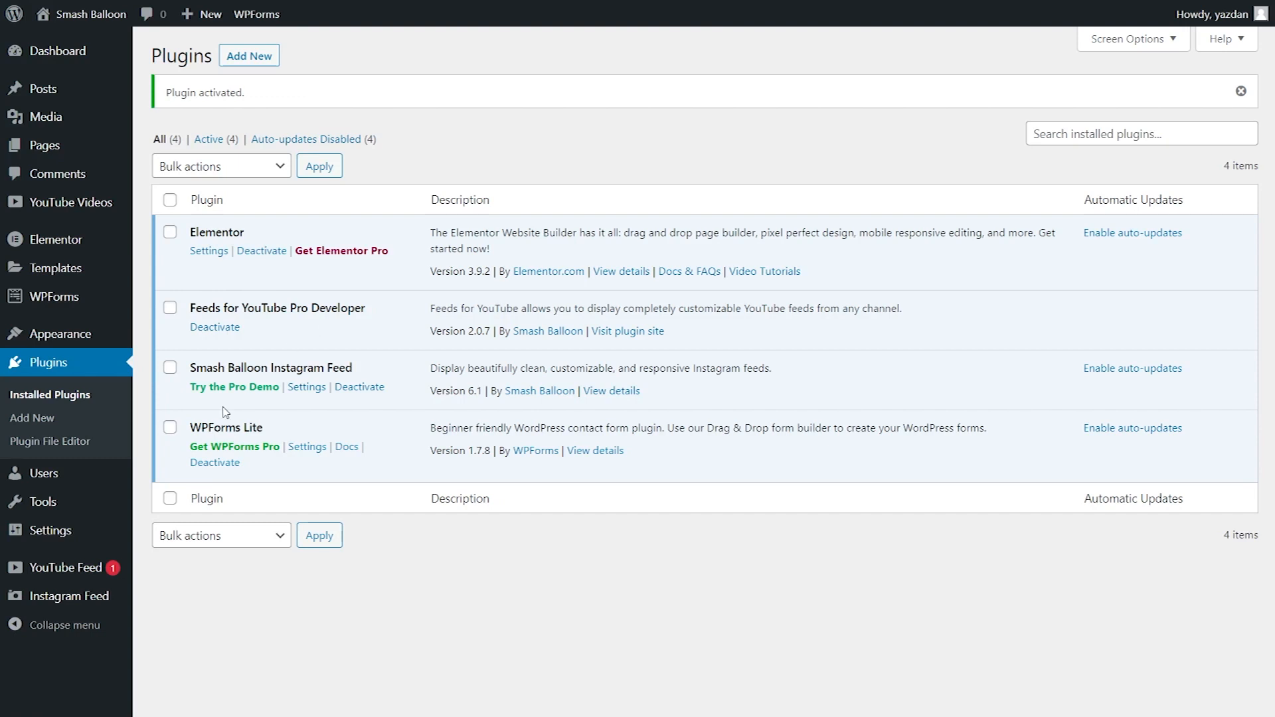
pyautogui.moveTo(64, 610)
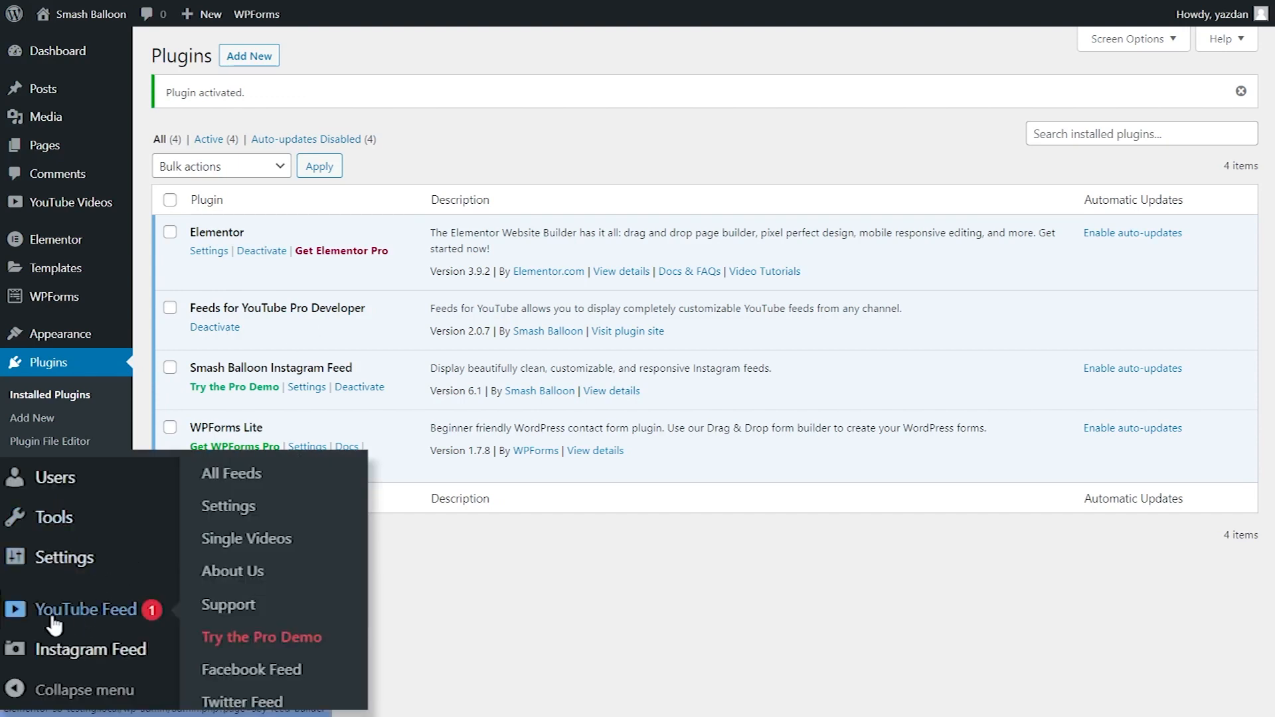
# - Activate the YouTube Feed Pro license key in the plugin settings, then head to All Feeds
pyautogui.click(227, 505)
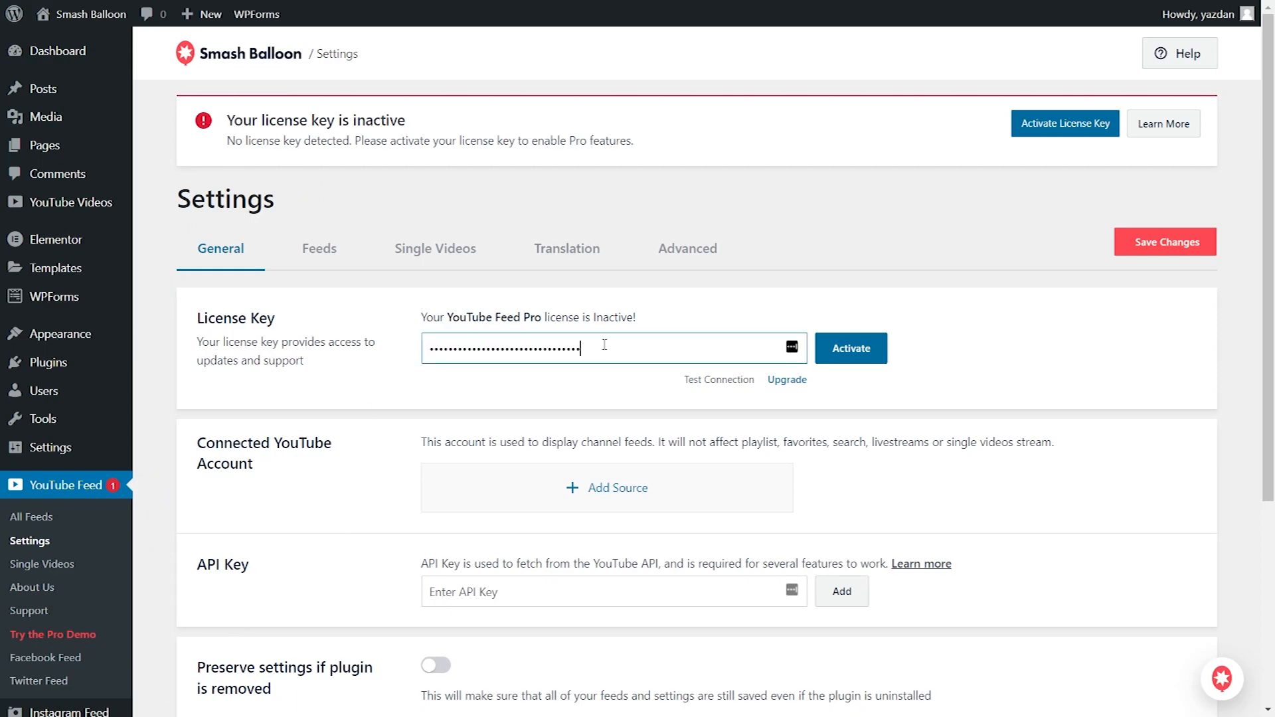
pyautogui.click(850, 348)
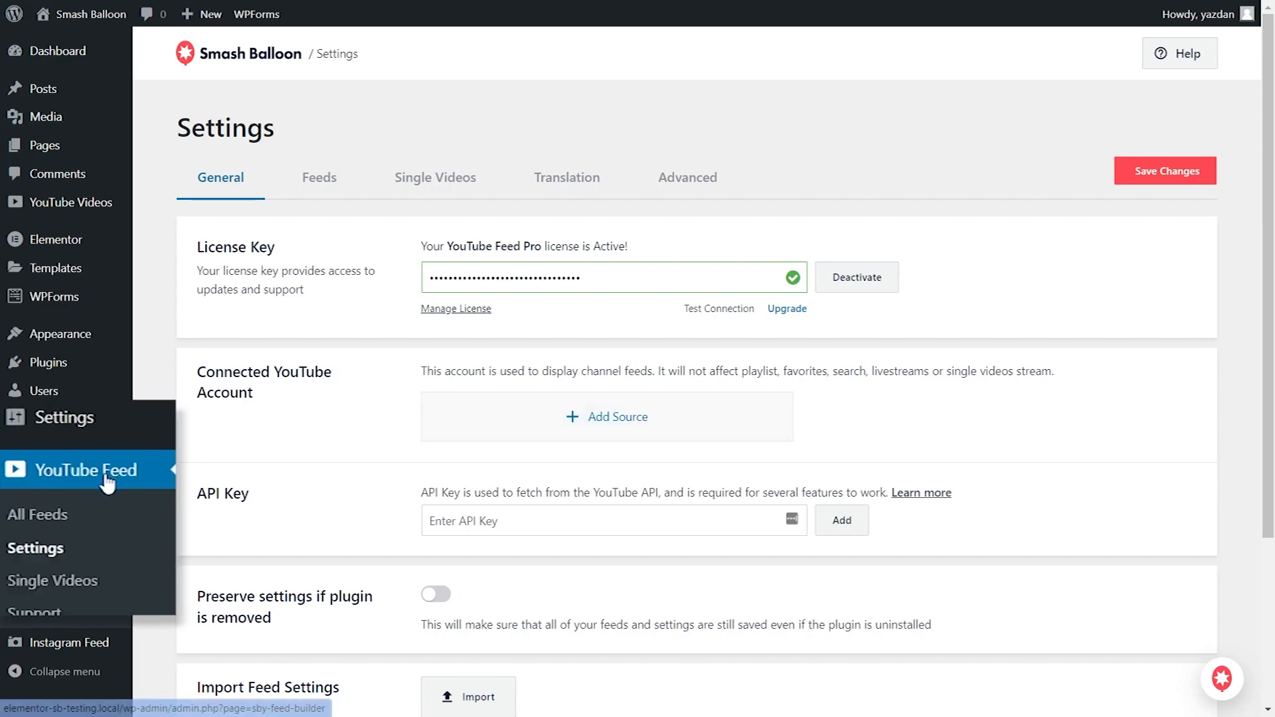
pyautogui.click(37, 514)
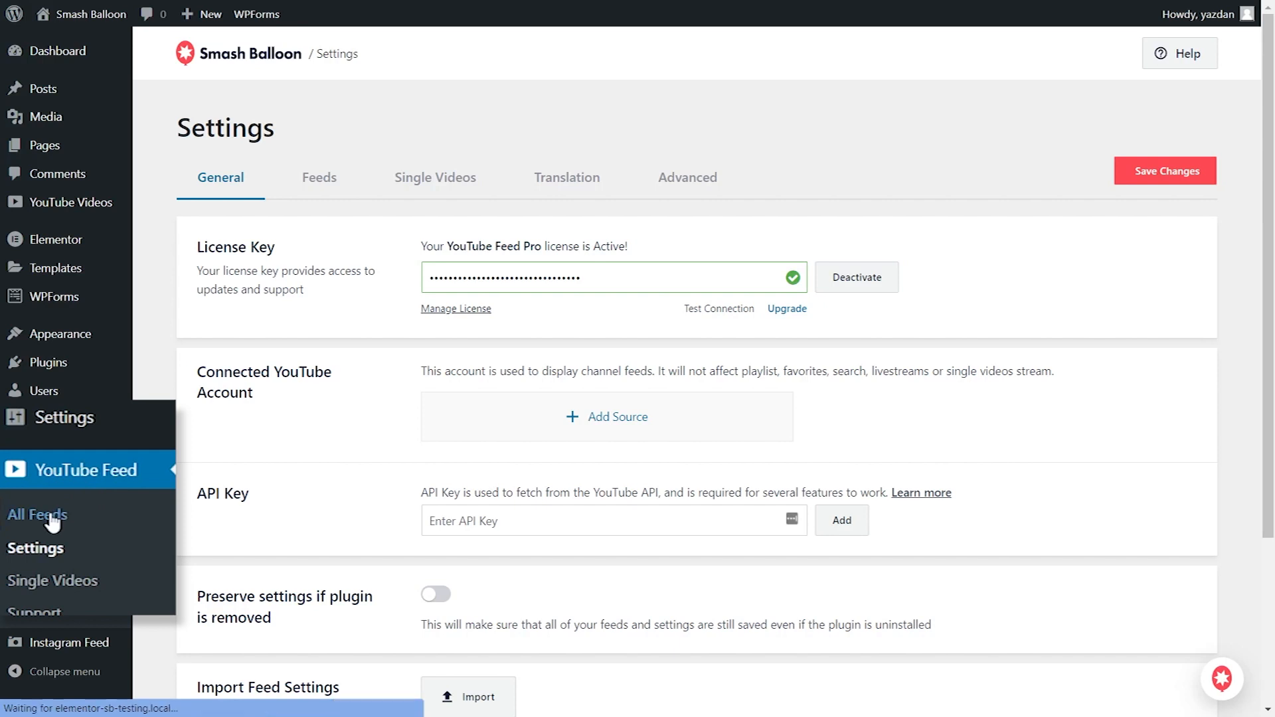
# - Start a new YouTube feed from All Feeds with Playlist as its type and continue
pyautogui.click(36, 514)
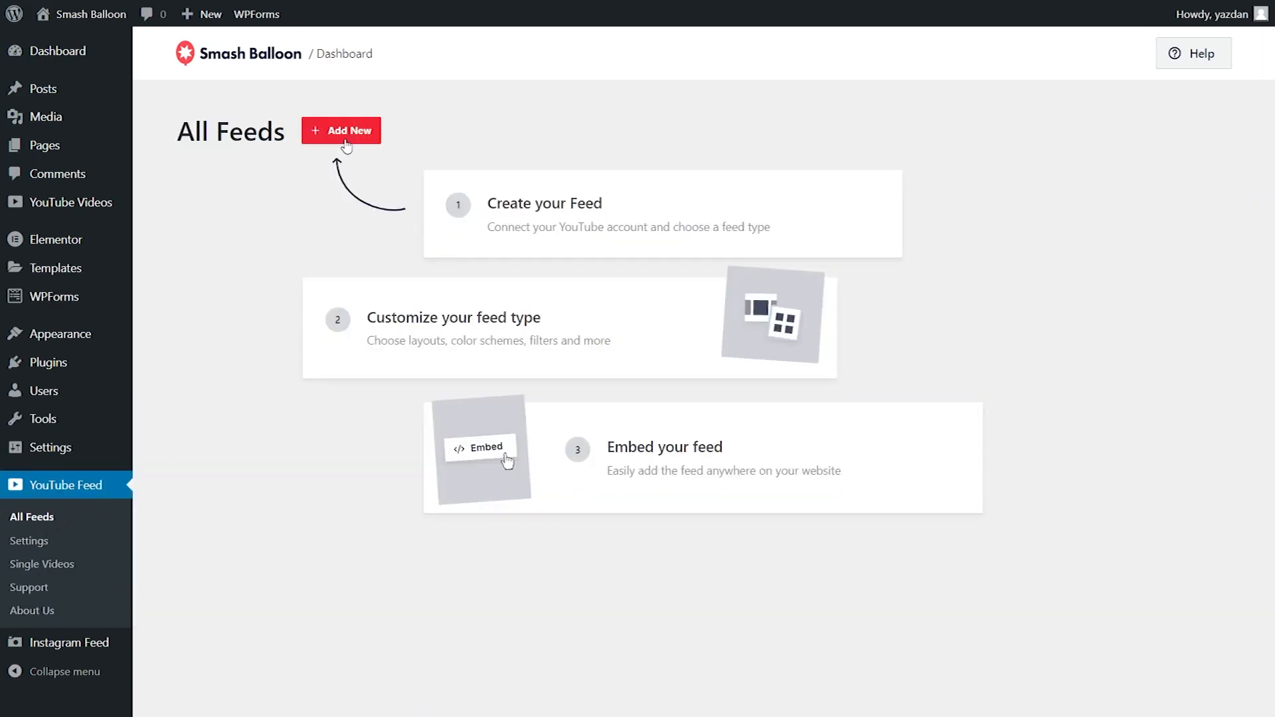
pyautogui.click(341, 130)
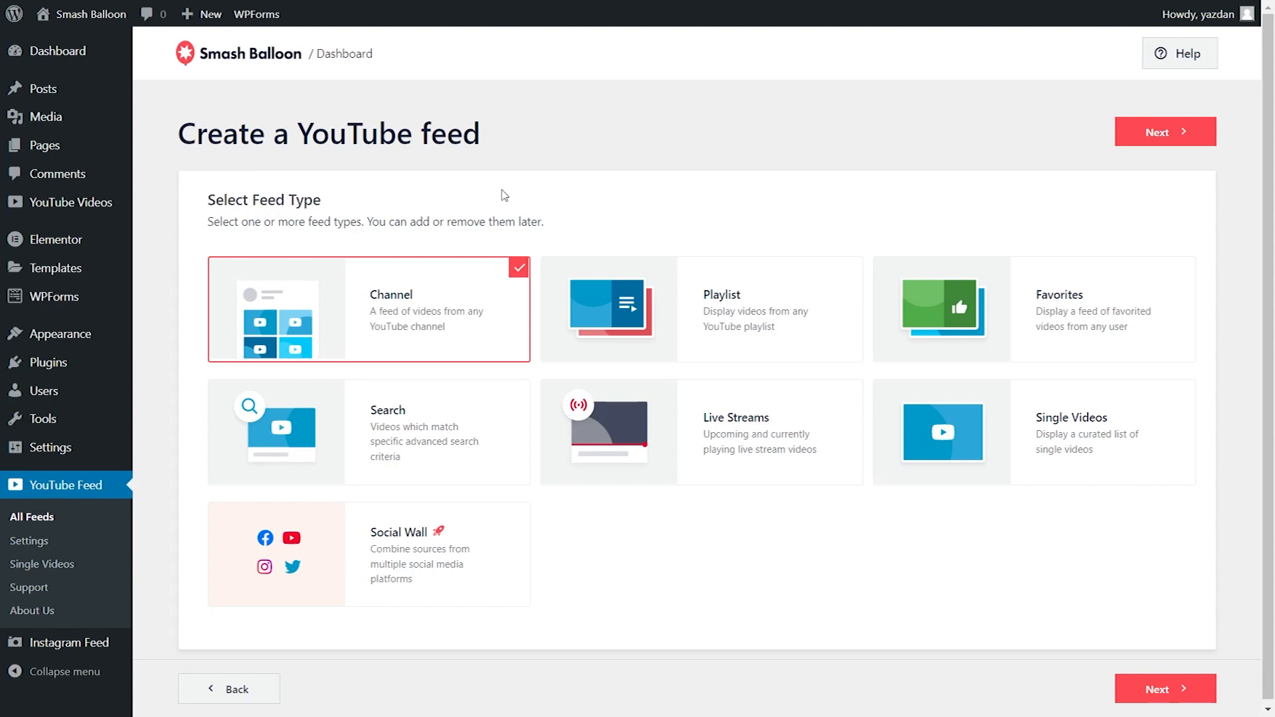
pyautogui.moveTo(460, 293)
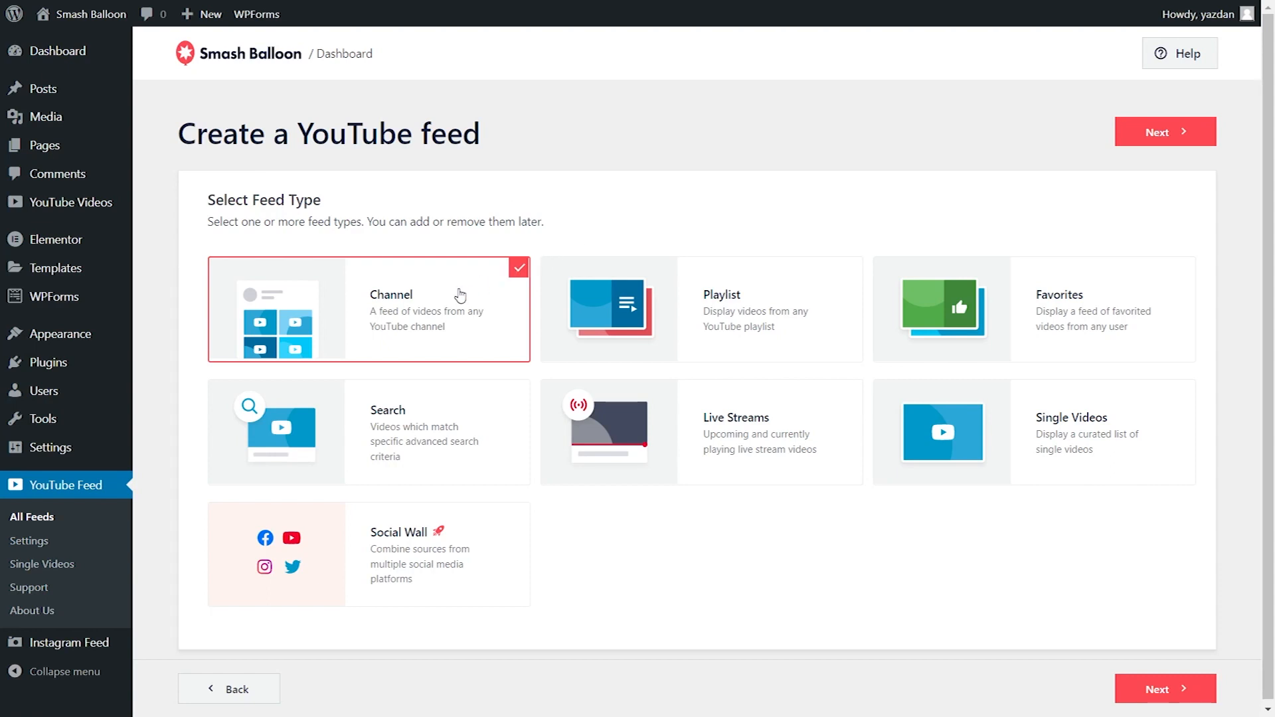
pyautogui.moveTo(752, 298)
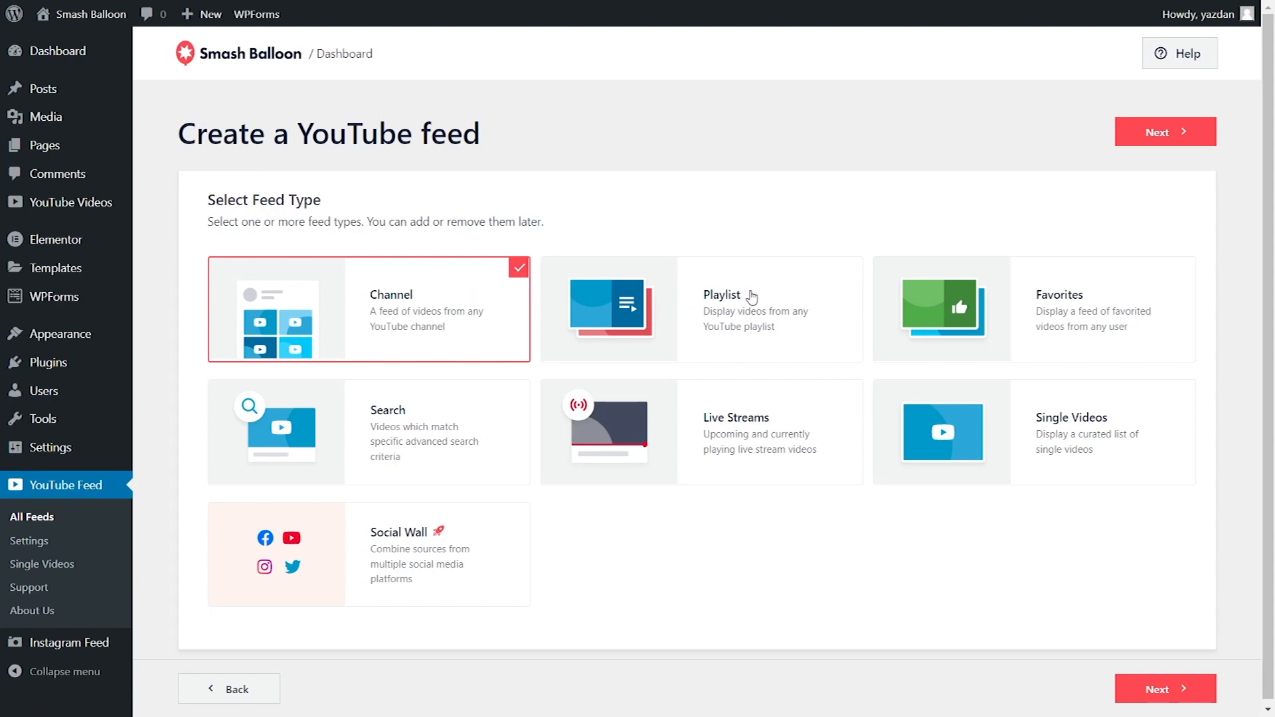
pyautogui.moveTo(1110, 293)
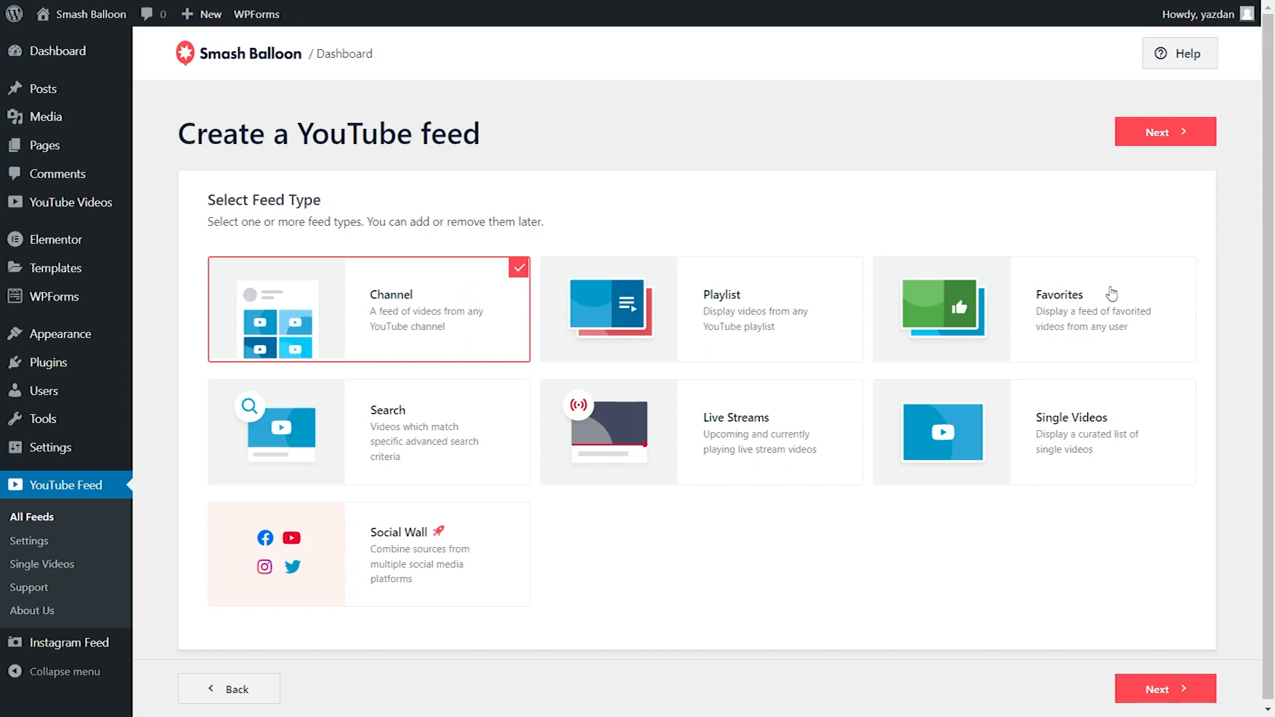
pyautogui.moveTo(1029, 507)
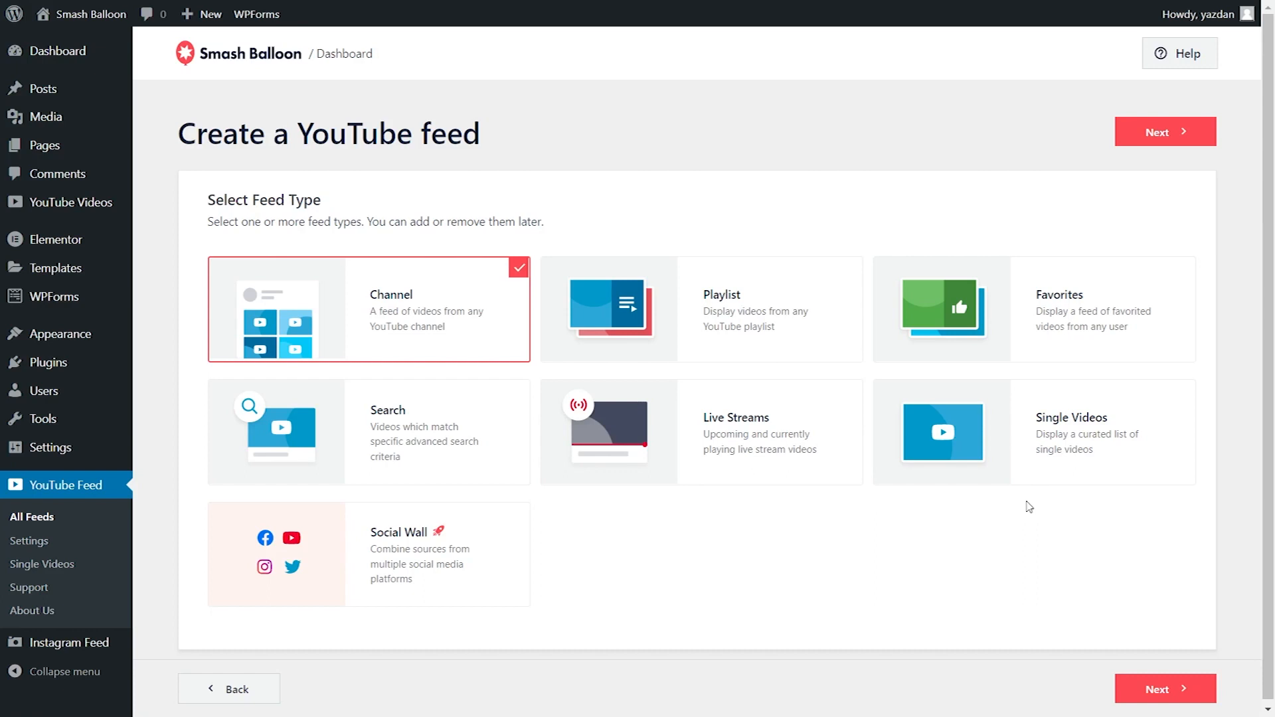
pyautogui.click(702, 310)
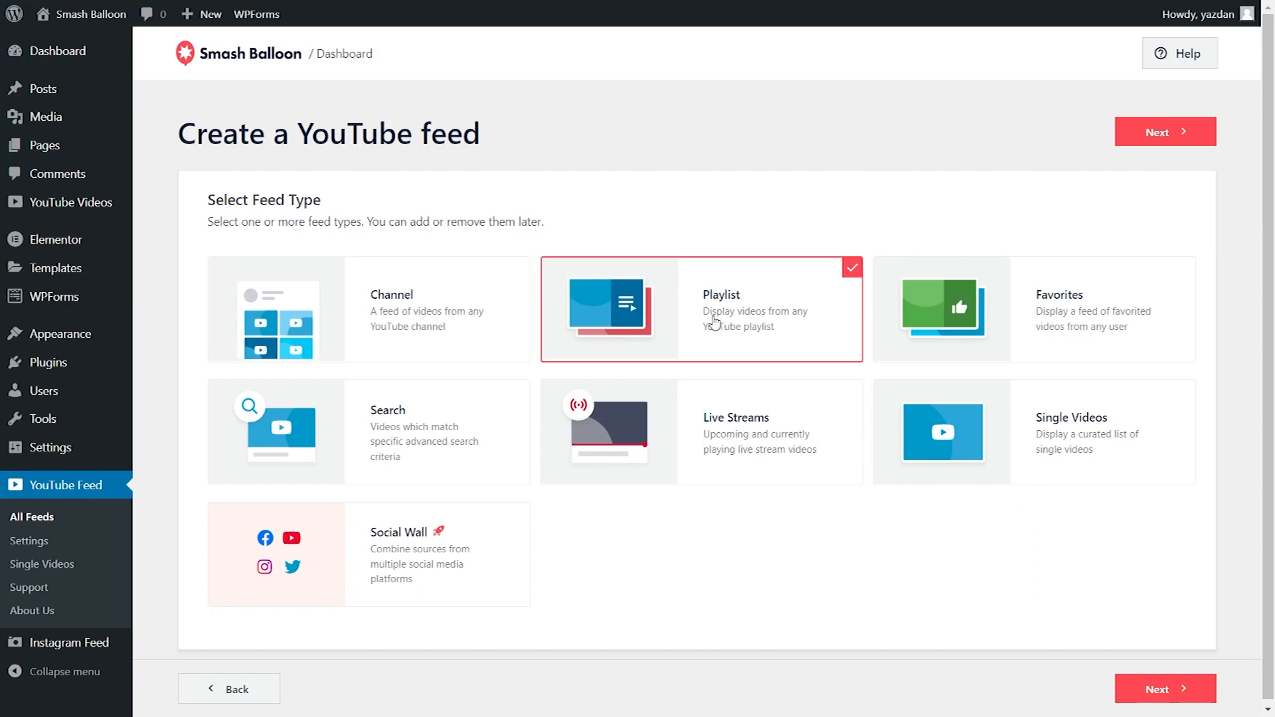
pyautogui.click(1165, 131)
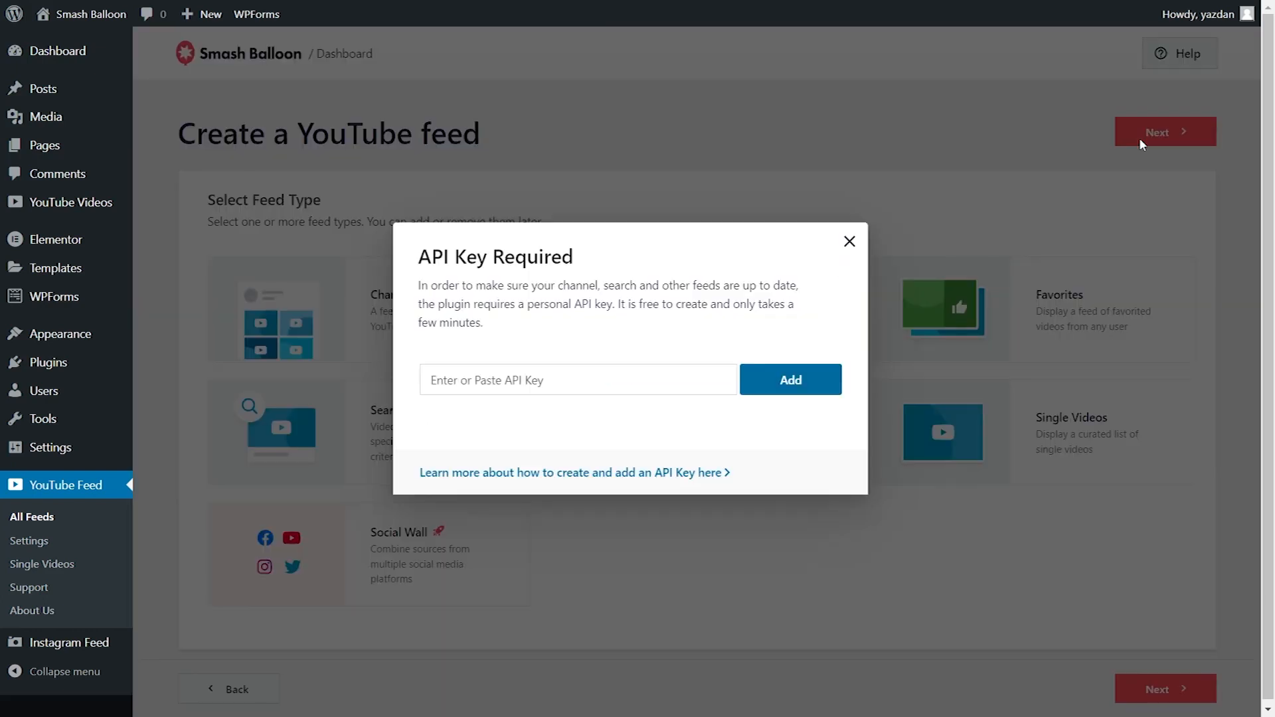
pyautogui.moveTo(675, 260)
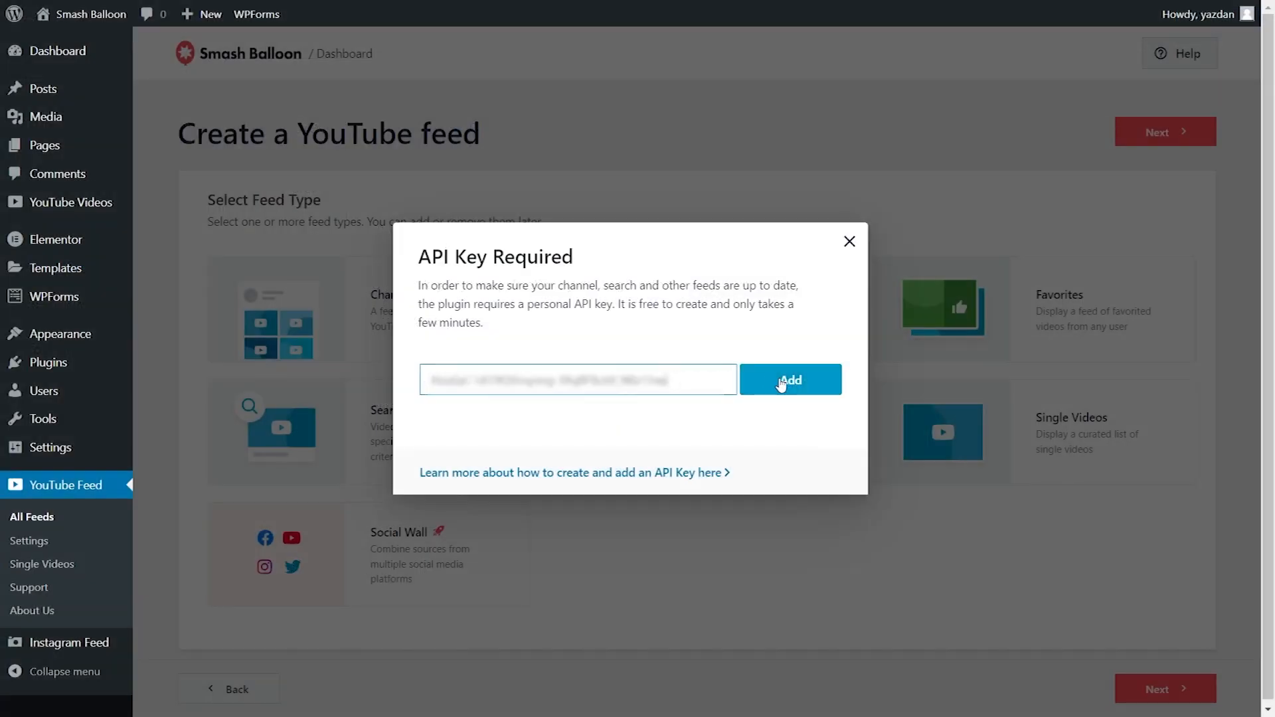
# - Select the Playlist feed type card again after adding the API key
pyautogui.click(787, 380)
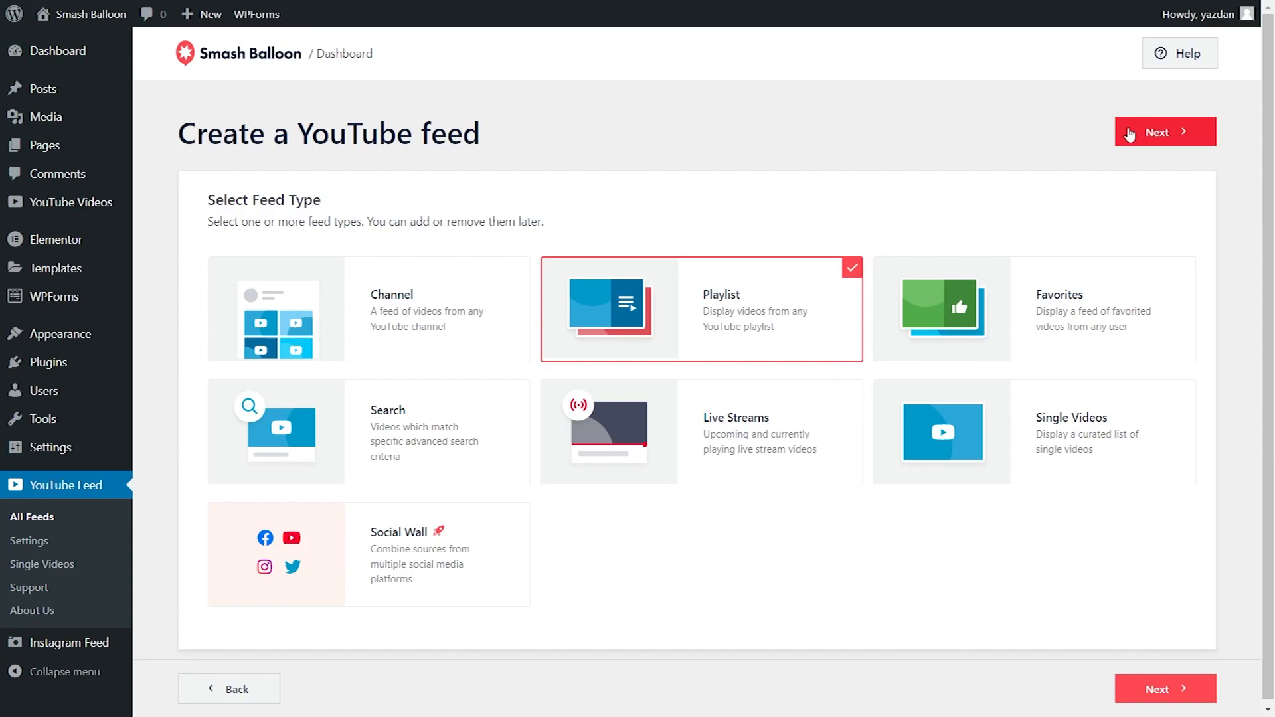
# - Set the feed source to playlist ID PLFKVdHENdNxH9e074xH_ZbPwuE0YaWYL4 and continue
pyautogui.click(1164, 132)
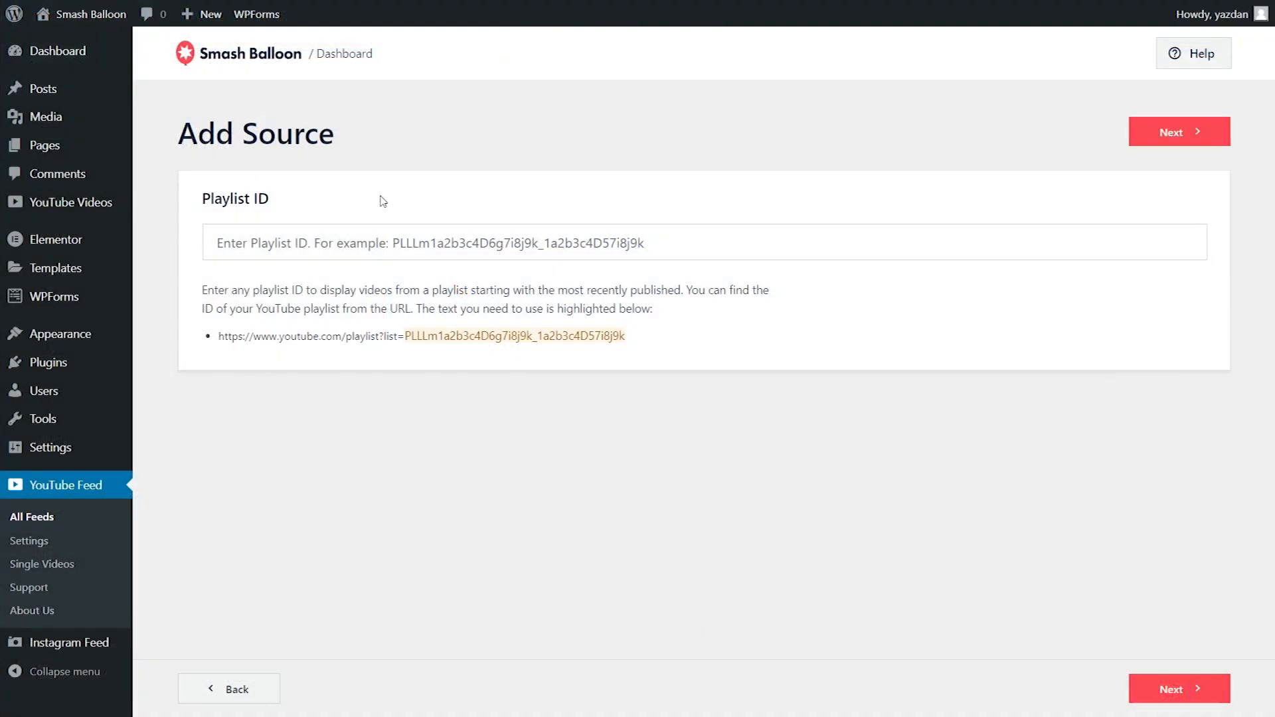
pyautogui.write('PLFKVdHENdNxH9e074xH_ZbPwuE0YaWYL4')
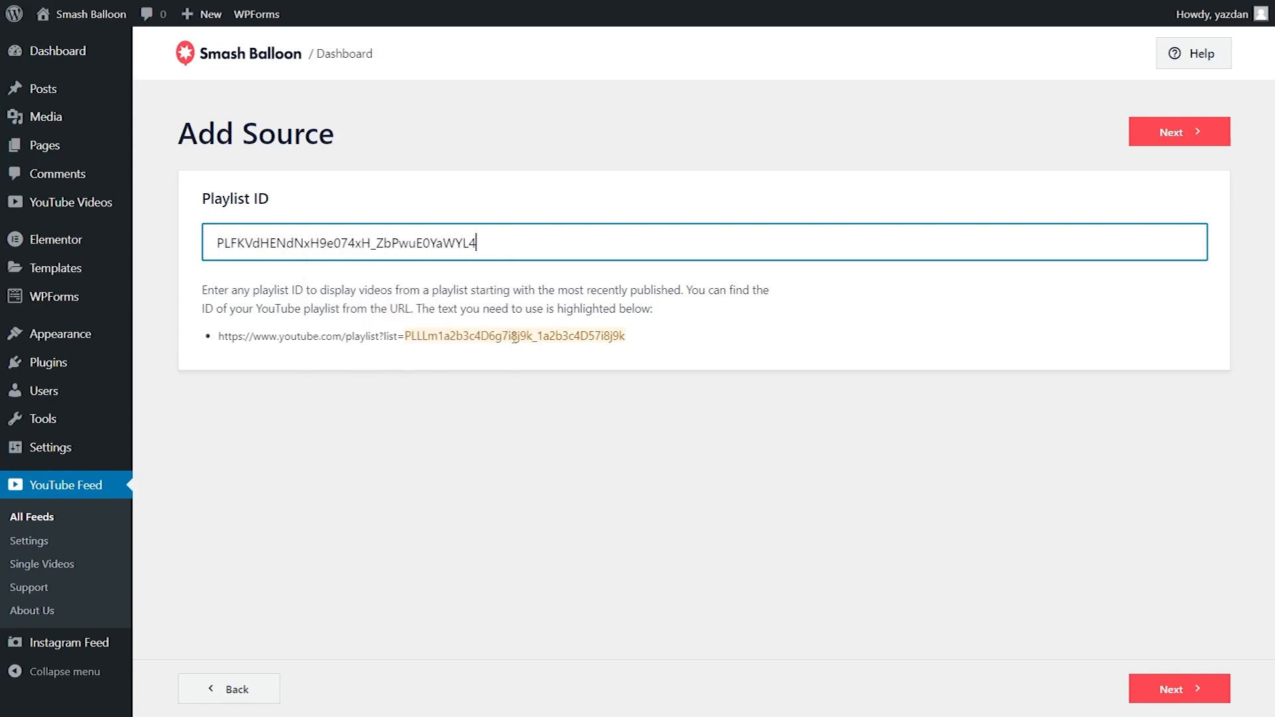
pyautogui.moveTo(451, 275)
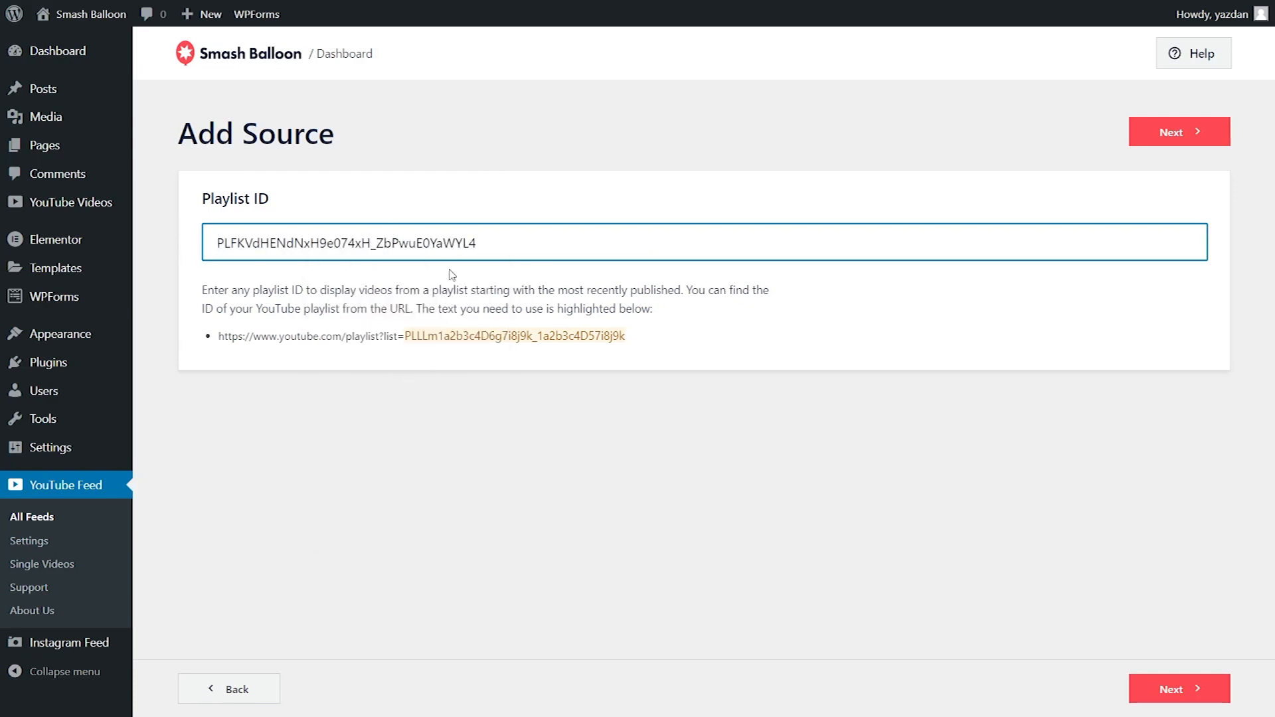
pyautogui.click(1179, 131)
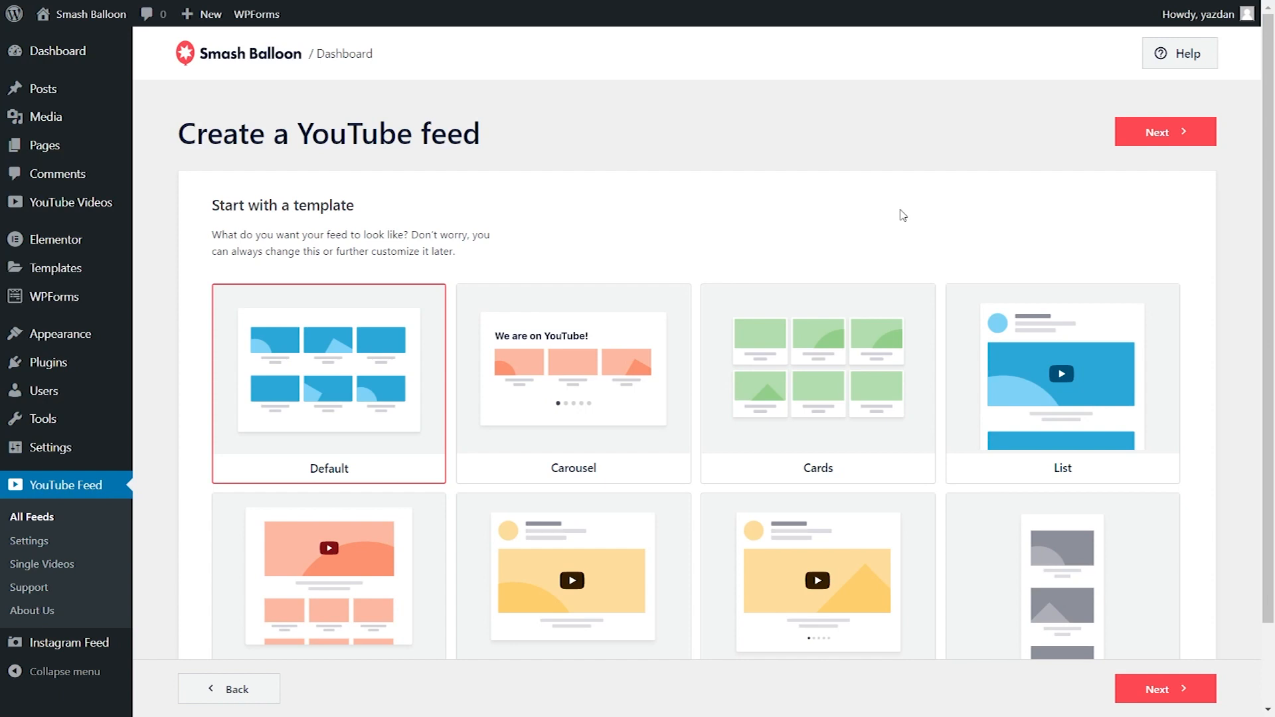
pyautogui.moveTo(426, 393)
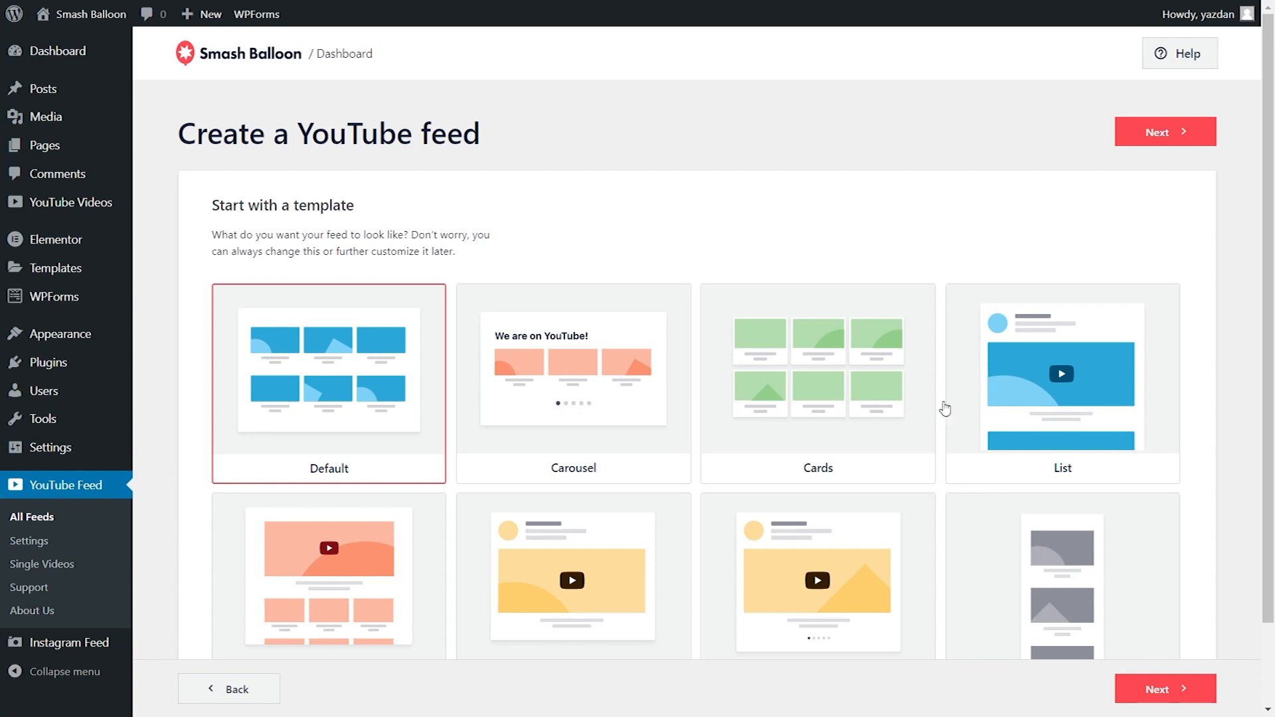
# - Choose the Cards template and finish creating the playlist feed
pyautogui.scroll(-3)
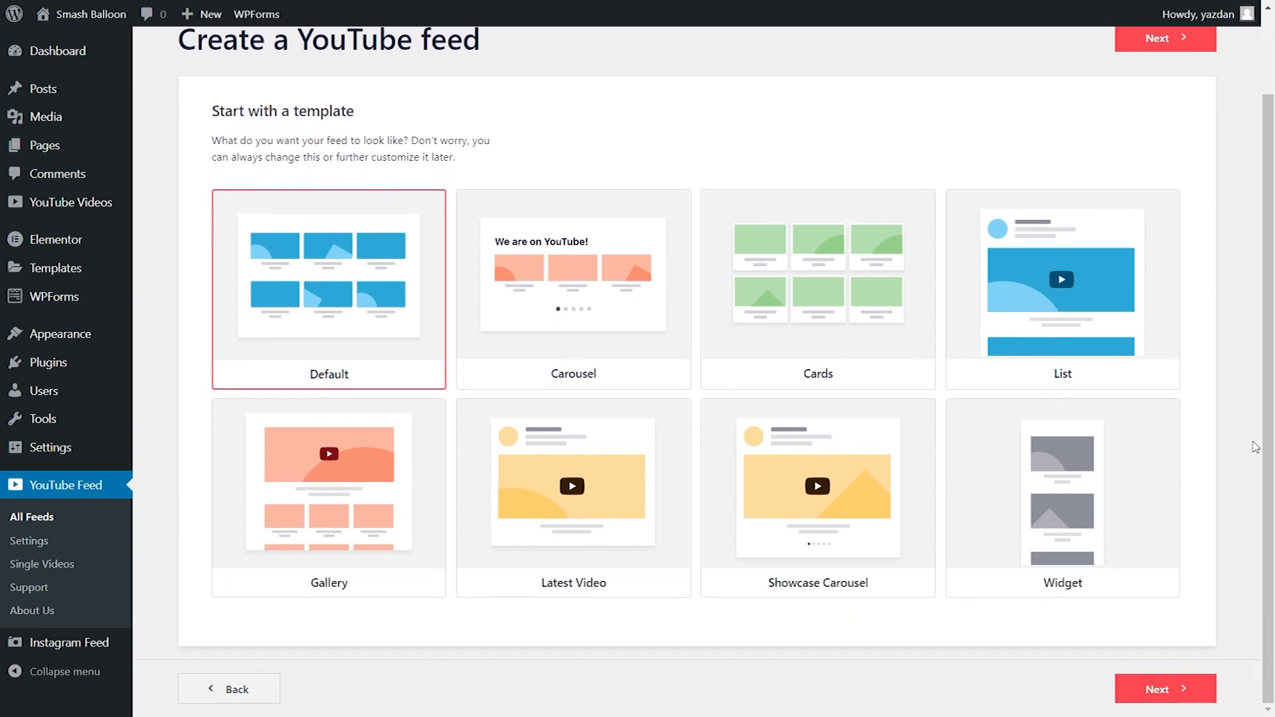
pyautogui.moveTo(1075, 394)
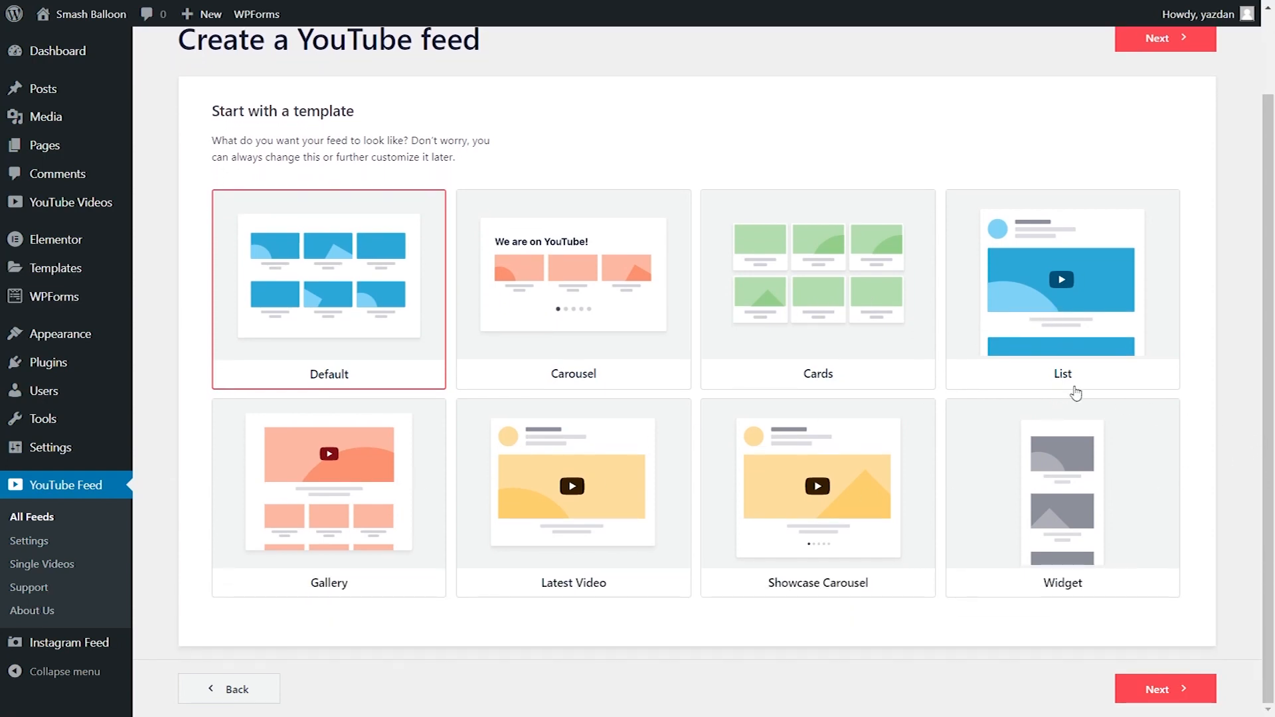
pyautogui.click(817, 290)
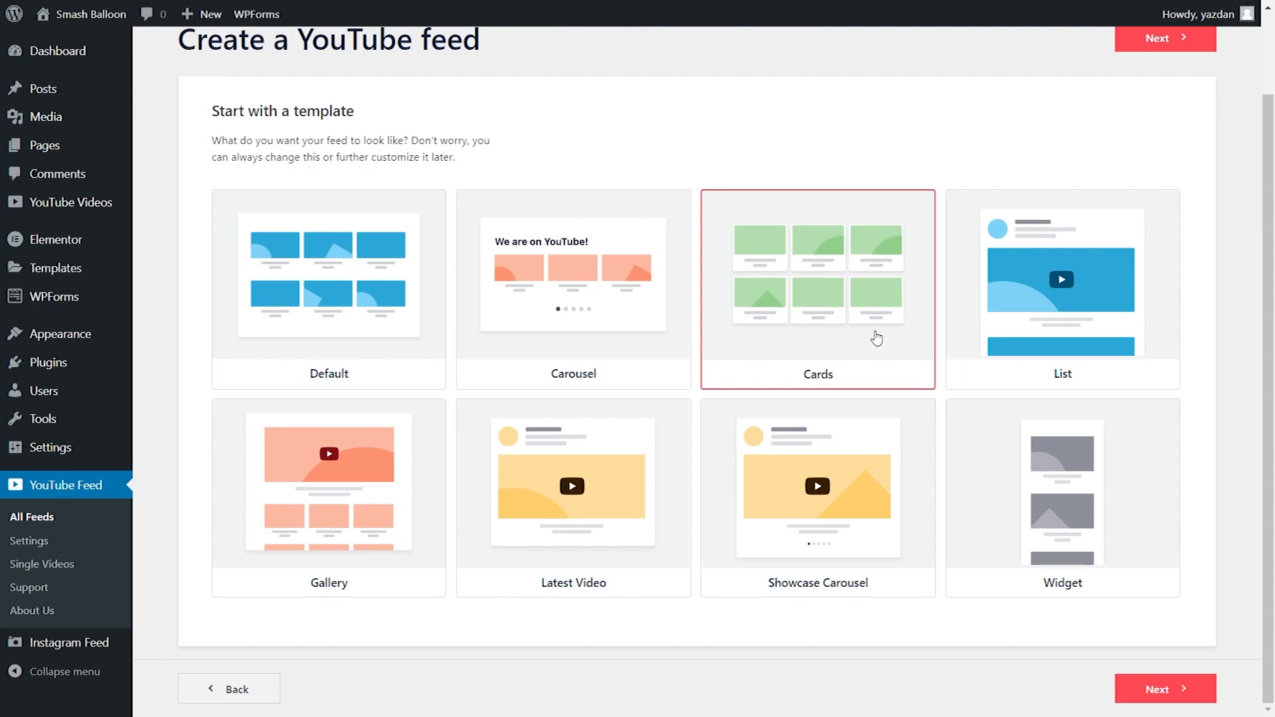
pyautogui.moveTo(1138, 51)
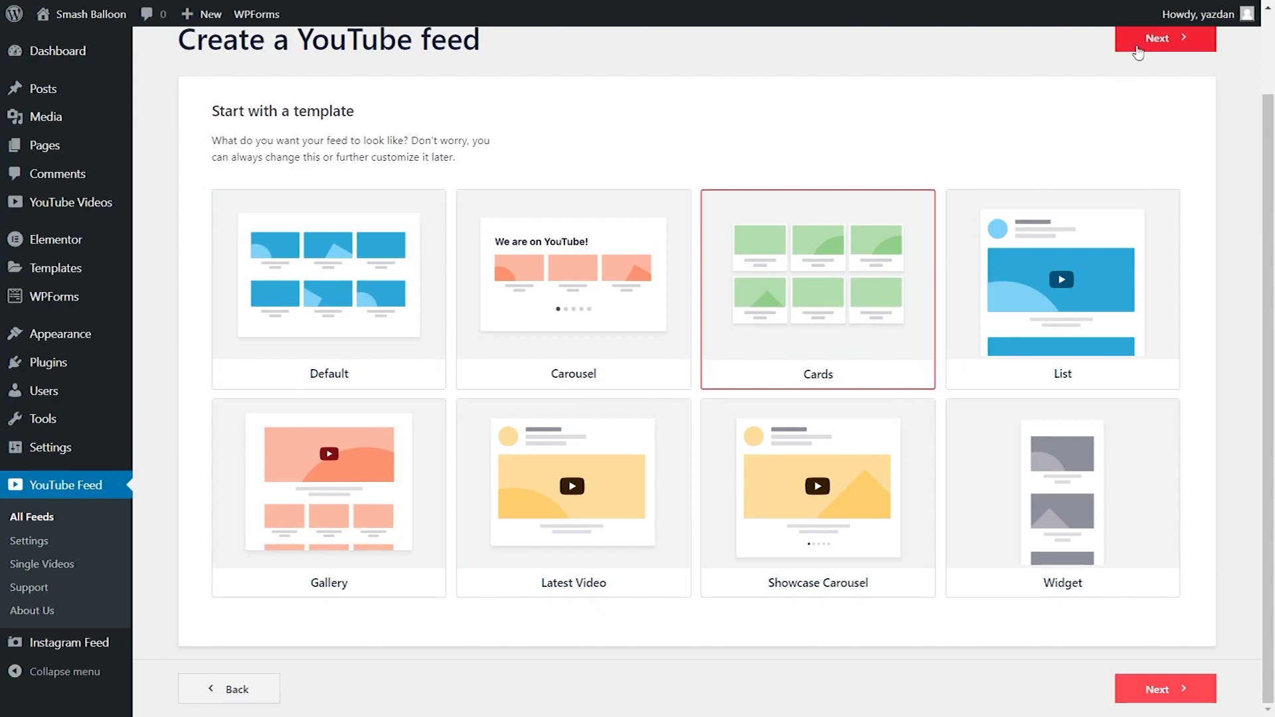
pyautogui.click(1164, 38)
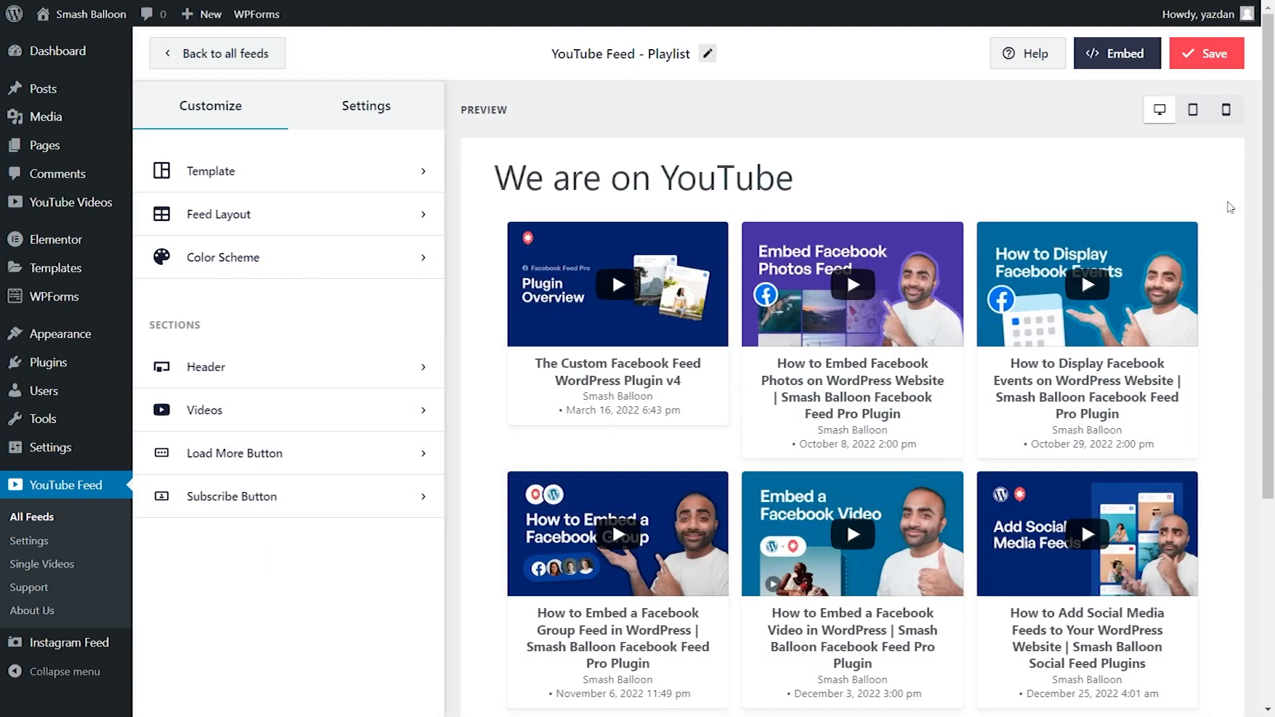
pyautogui.moveTo(1234, 376)
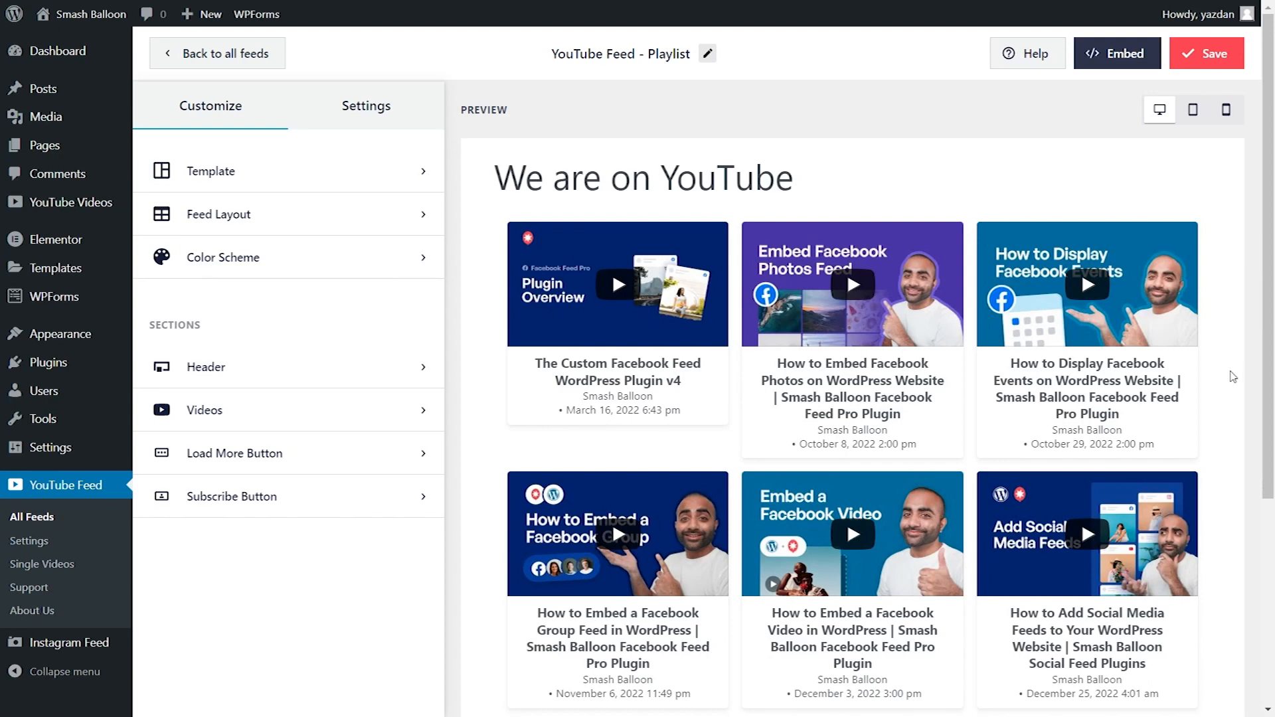
pyautogui.moveTo(1223, 477)
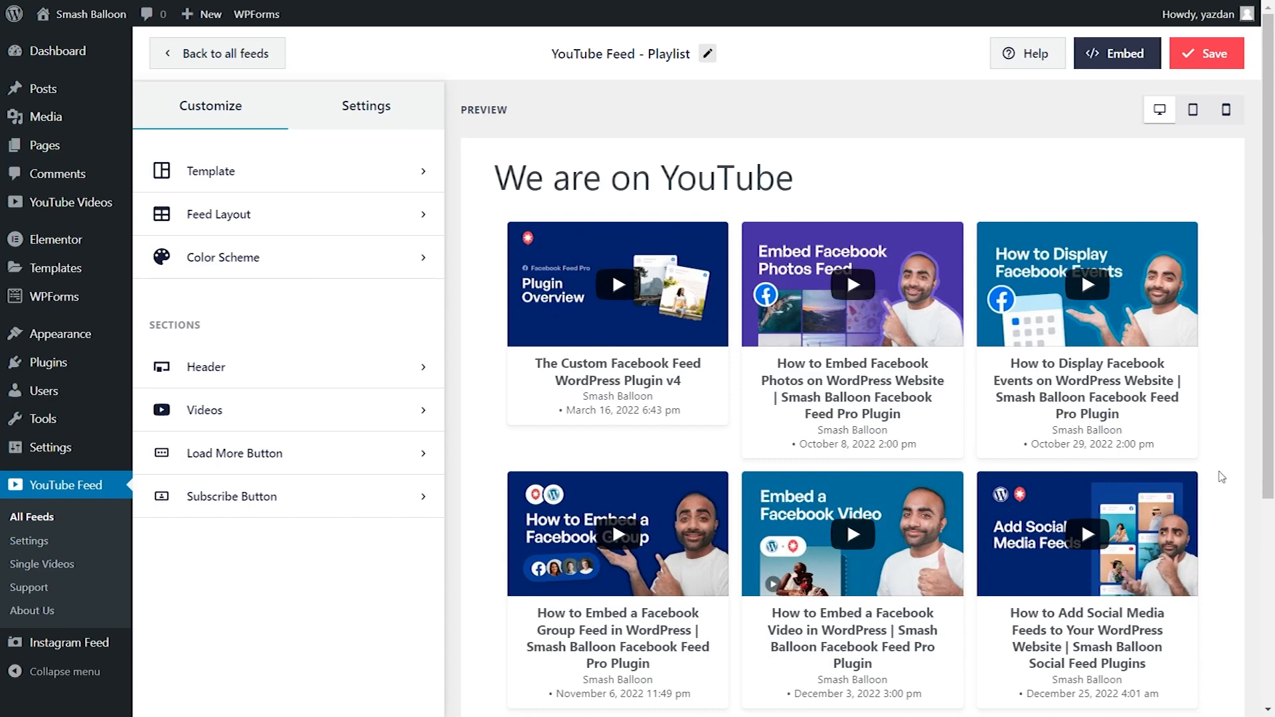
pyautogui.moveTo(380, 206)
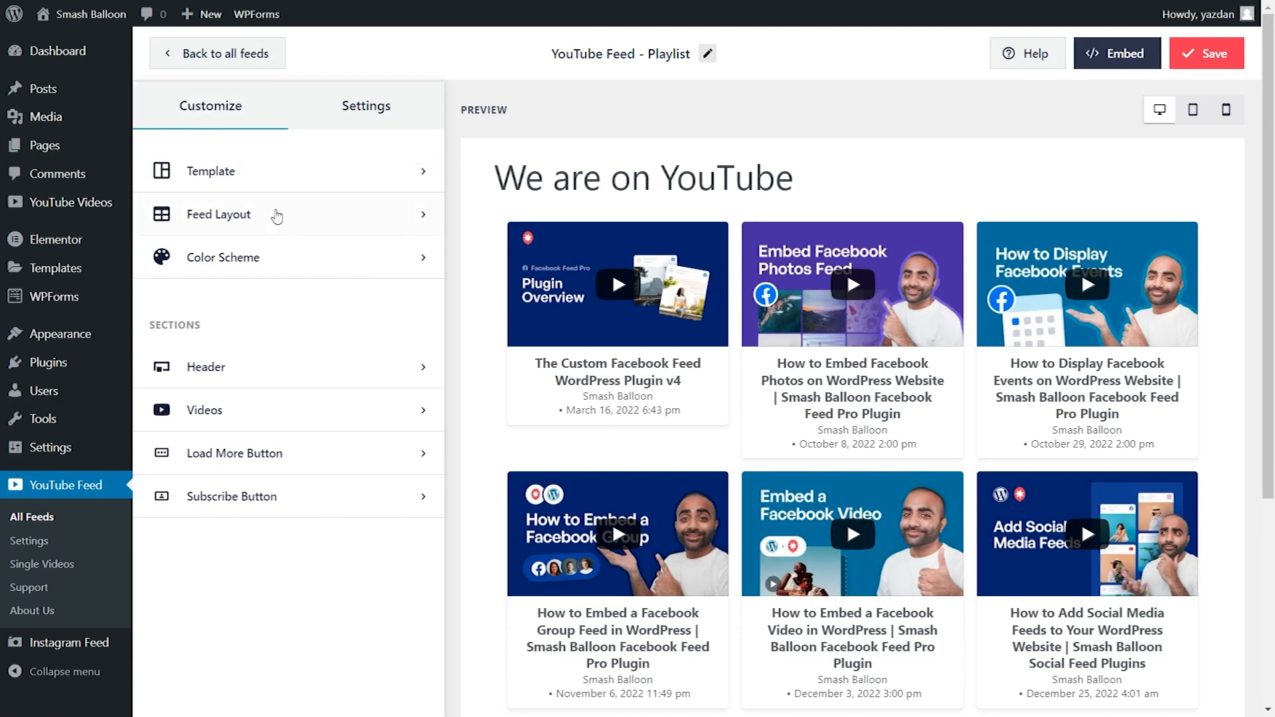
# - Show the Feed Layout settings in the Customize tab, currently Grid
pyautogui.click(218, 214)
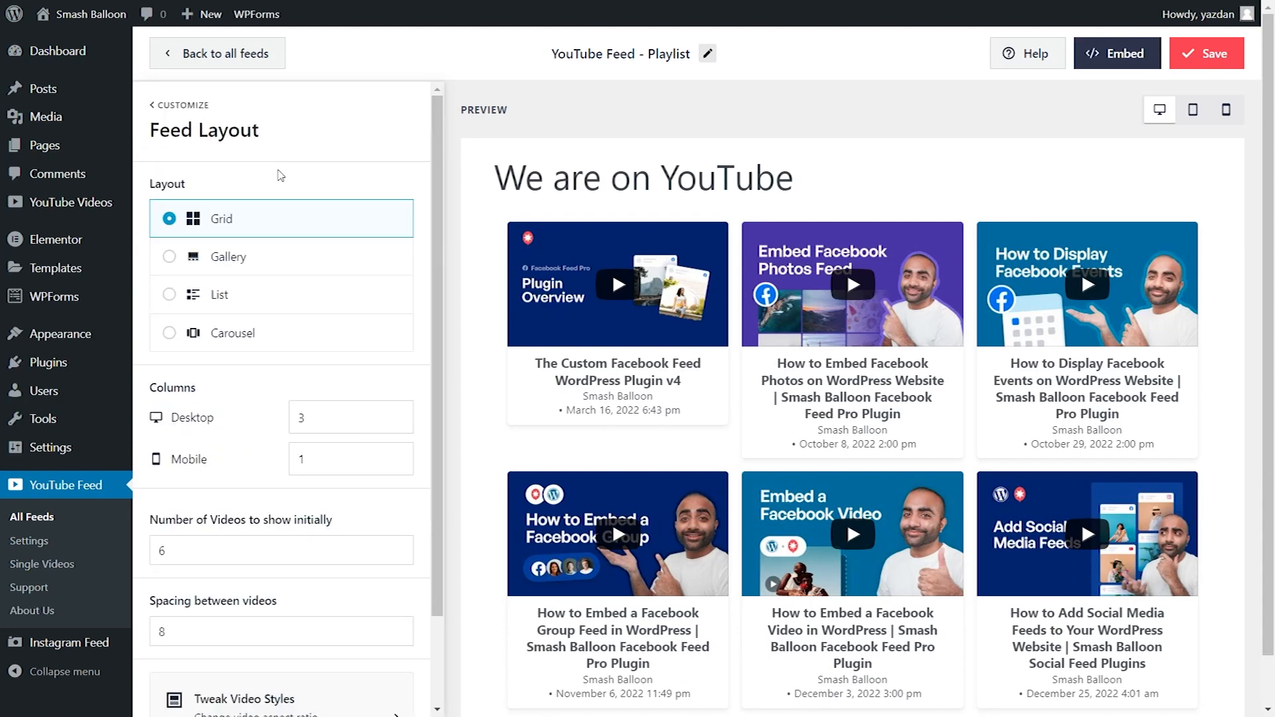
pyautogui.moveTo(192, 192)
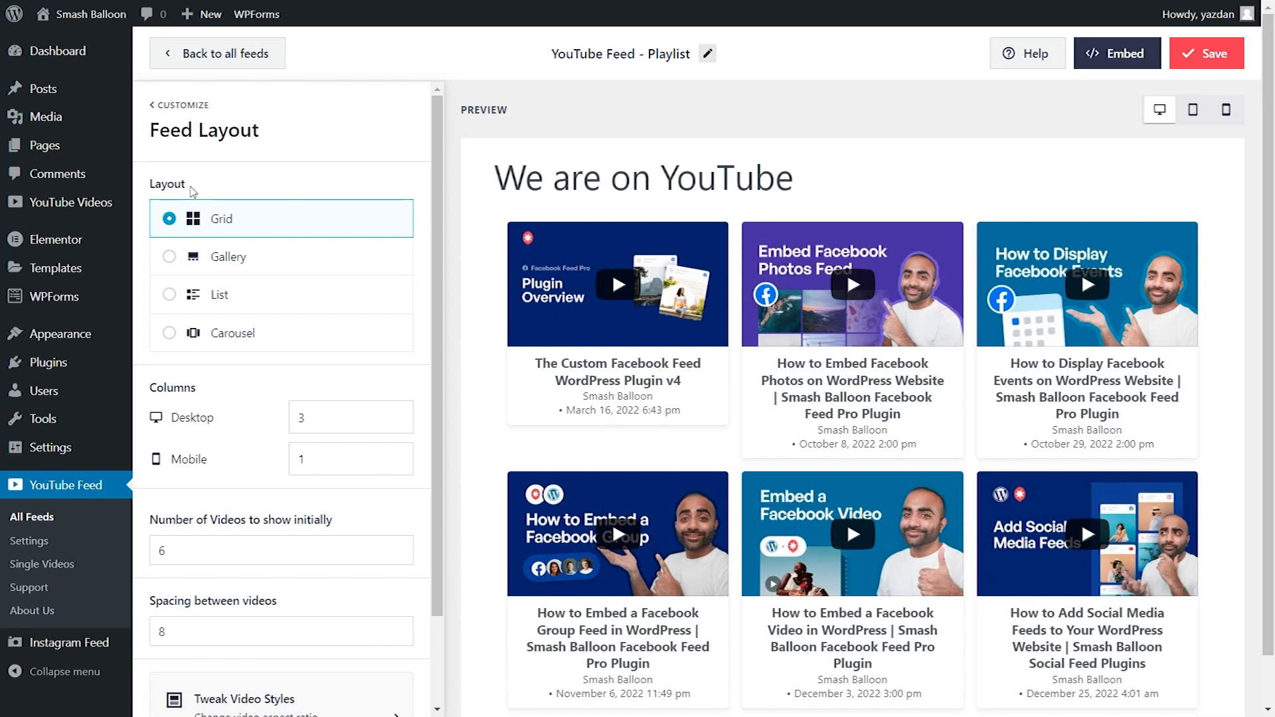
# - Try Gallery and List layouts, settle on Carousel, and return to the Customize menu
pyautogui.click(168, 333)
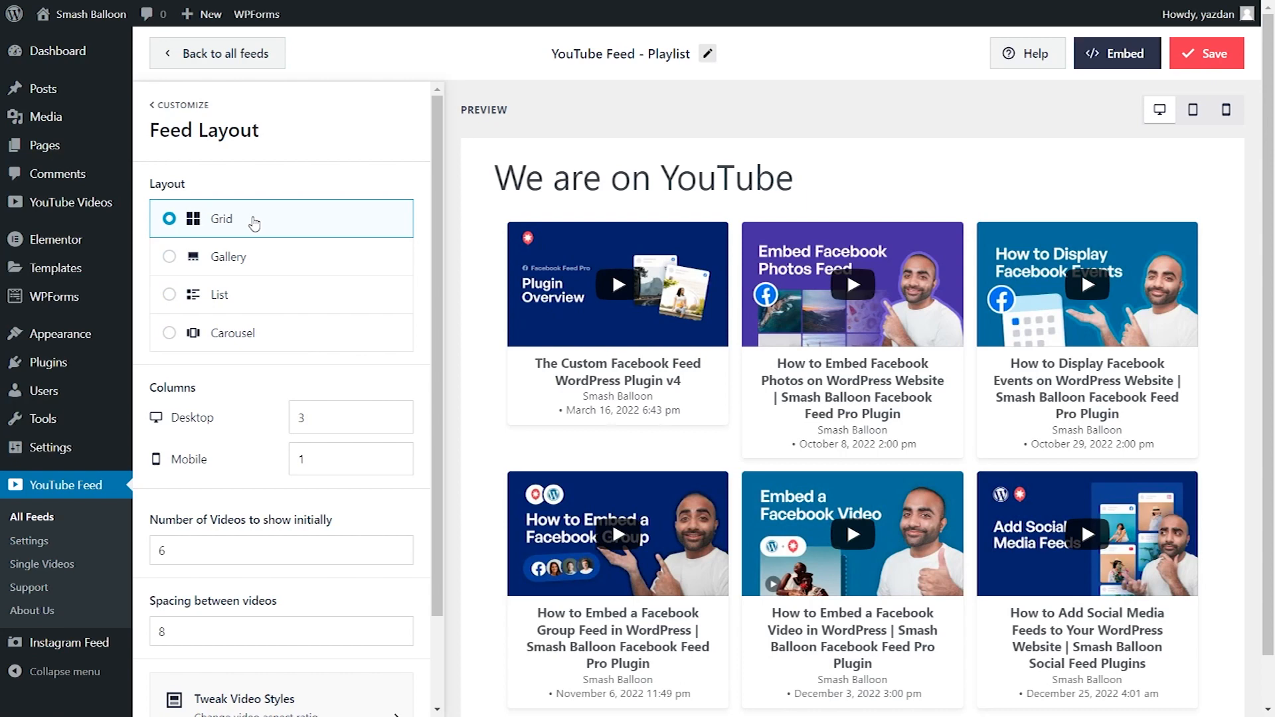
pyautogui.moveTo(696, 475)
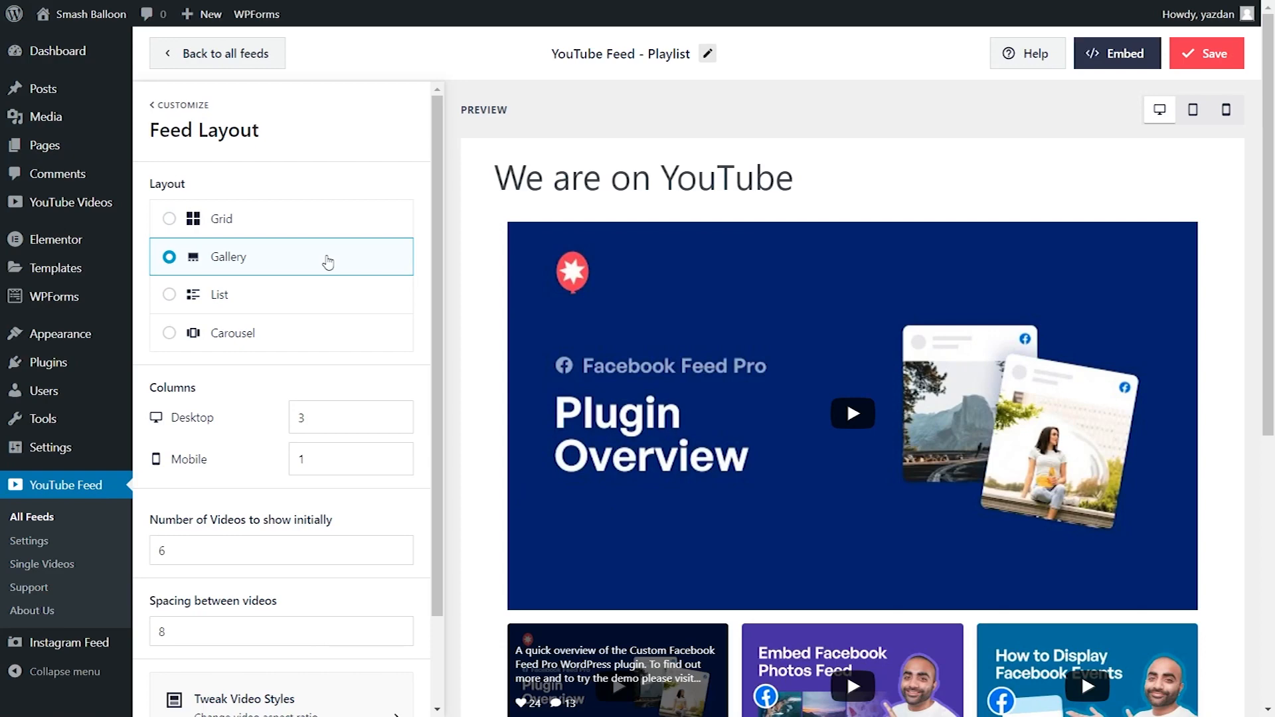
pyautogui.moveTo(1066, 477)
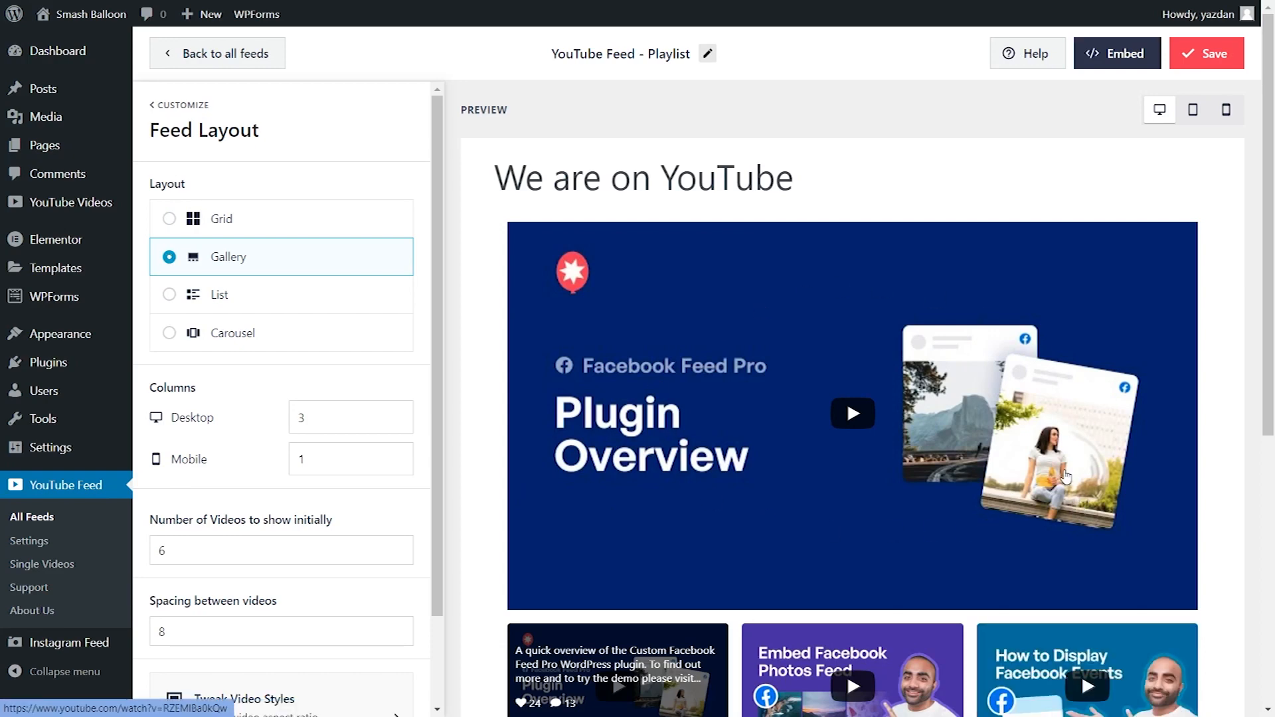
pyautogui.scroll(-3)
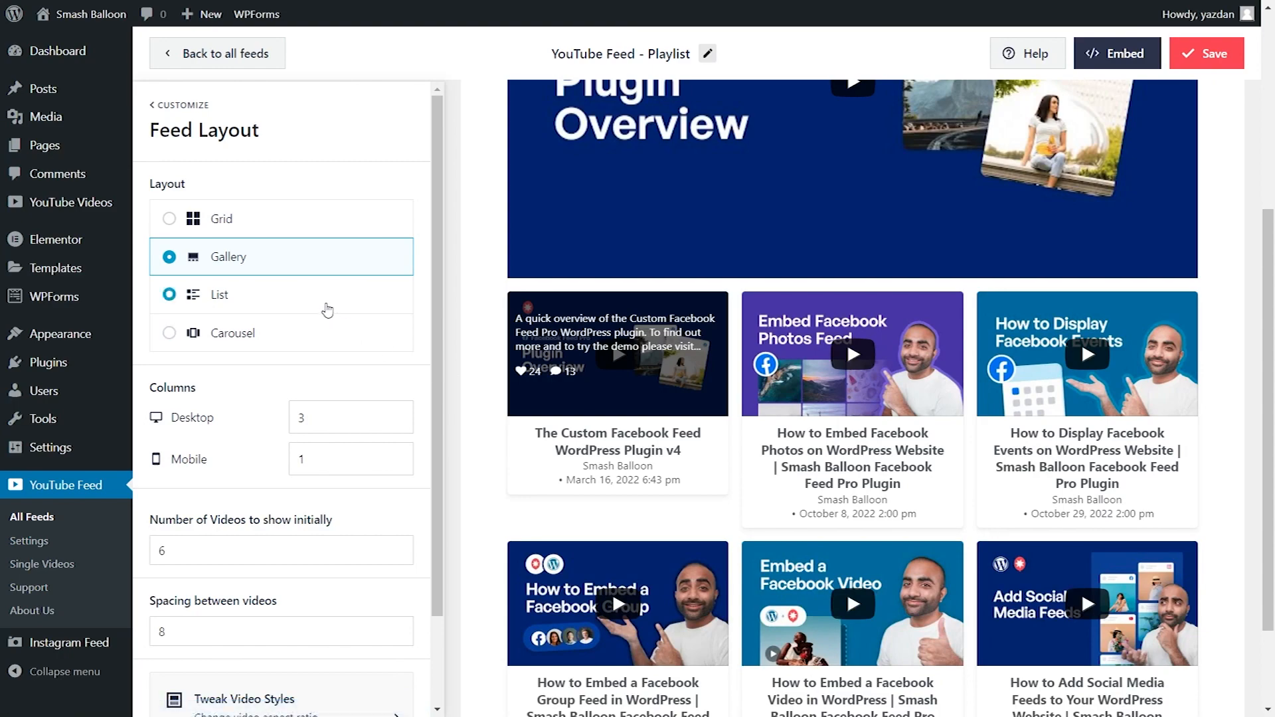
pyautogui.click(218, 295)
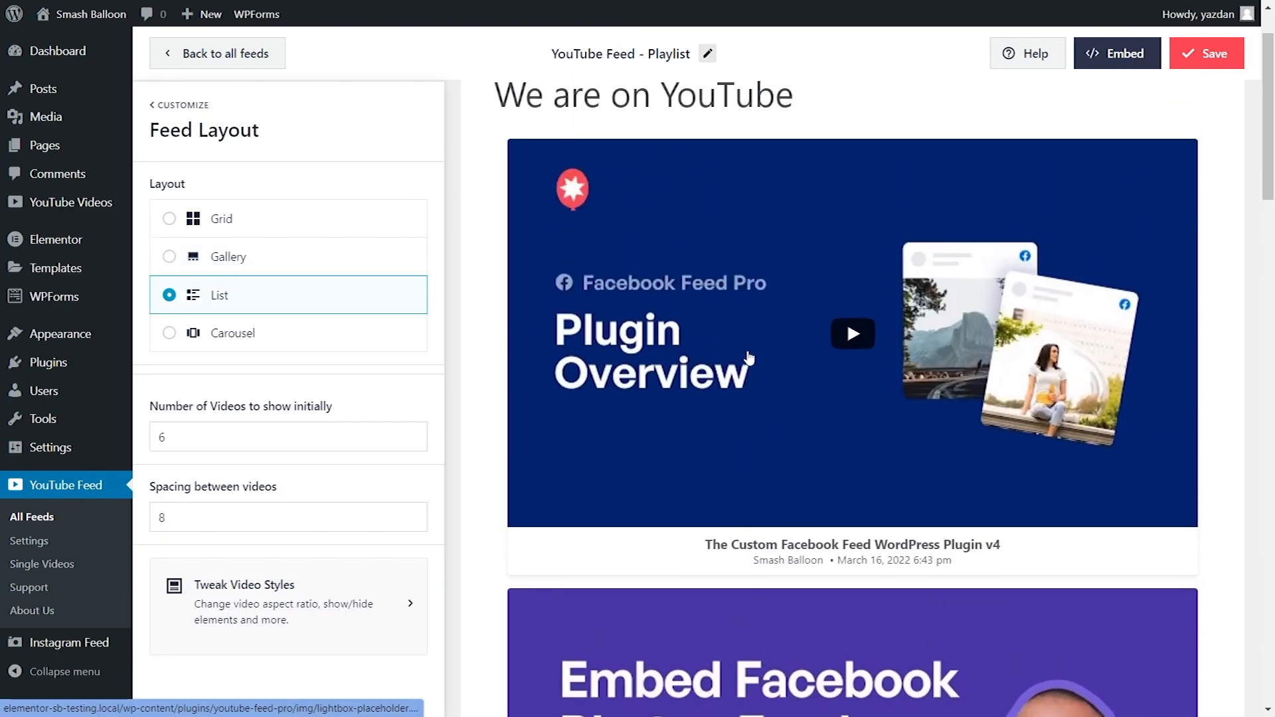
pyautogui.scroll(-3)
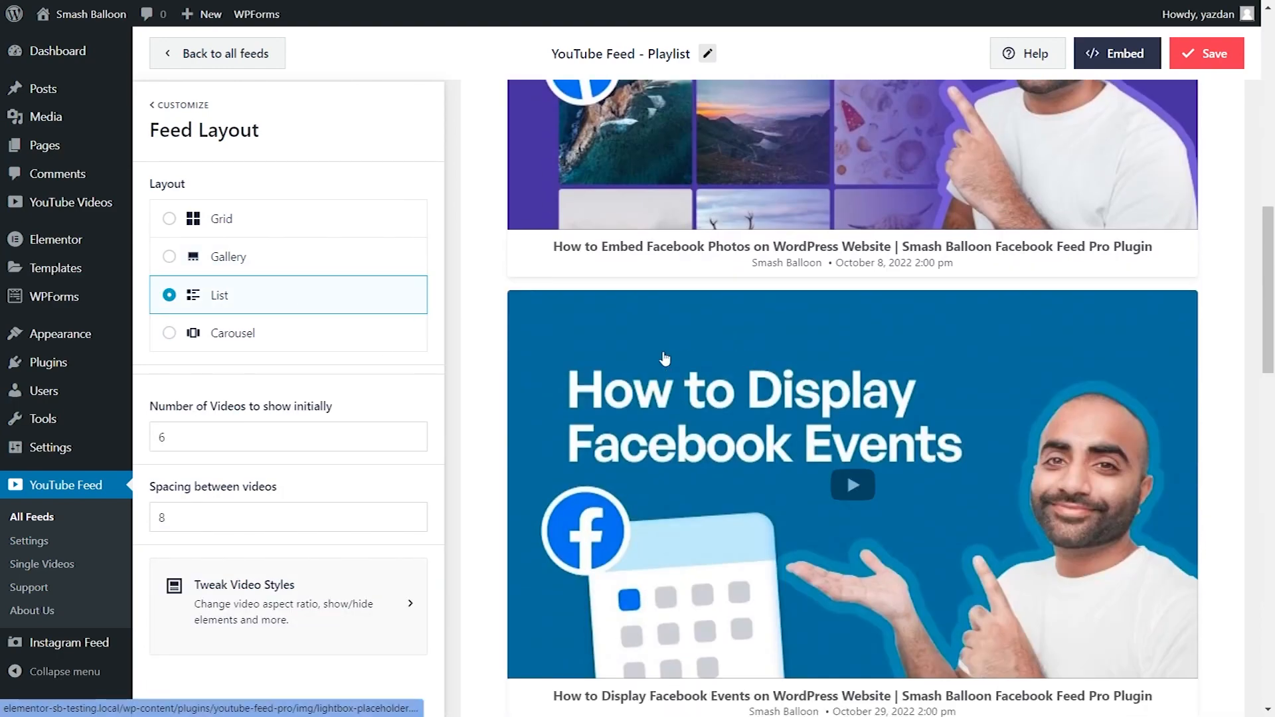
pyautogui.click(169, 332)
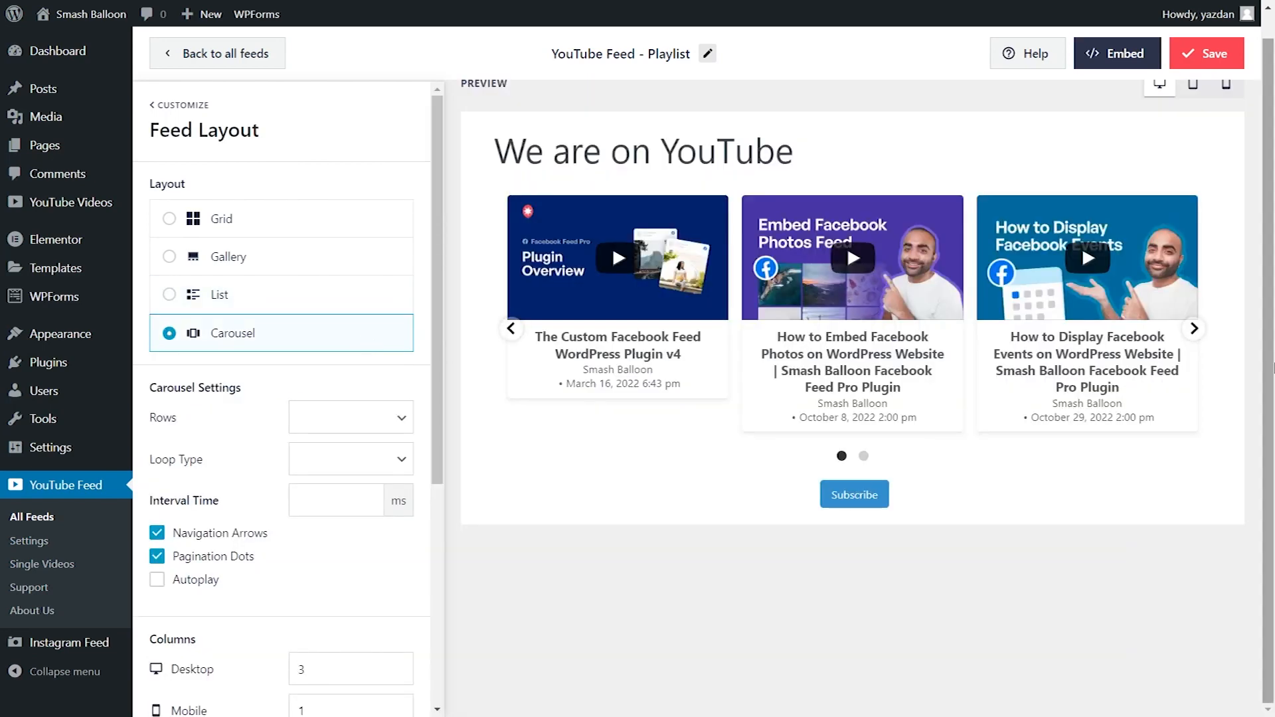
pyautogui.click(1193, 328)
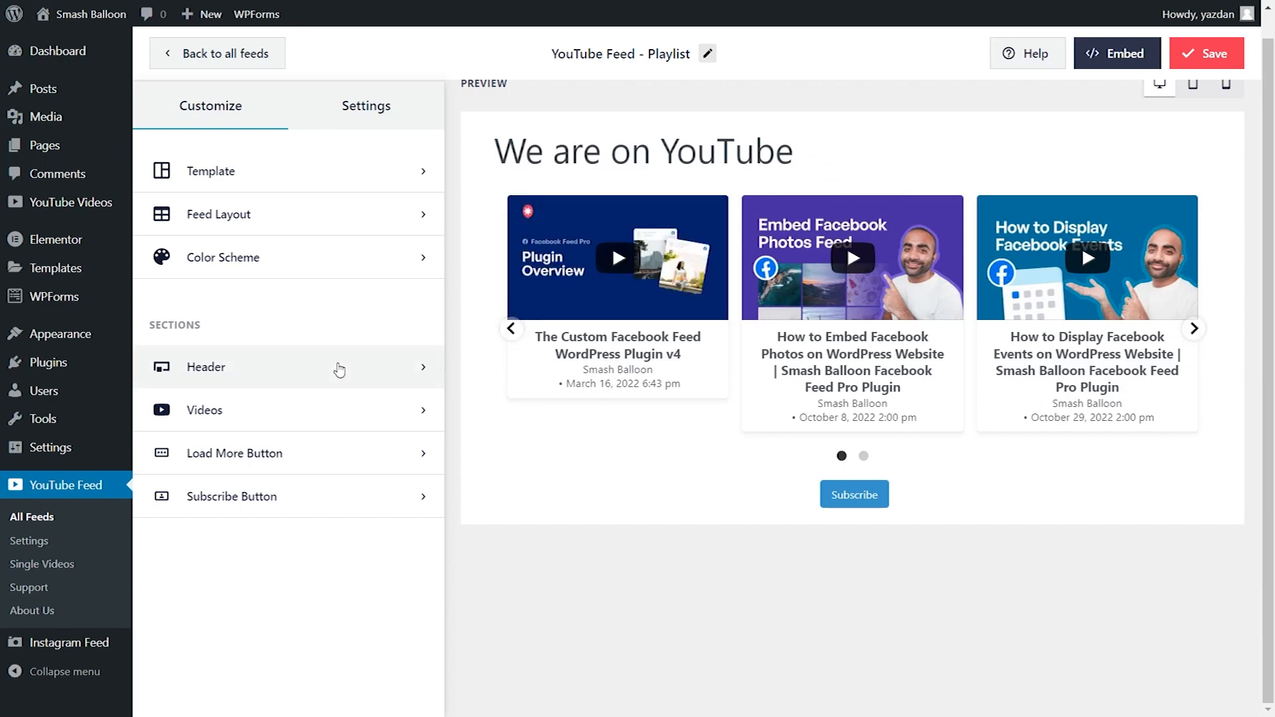
# - Try Text and Standard header styles, then disable the feed header and return to Customize
pyautogui.click(205, 366)
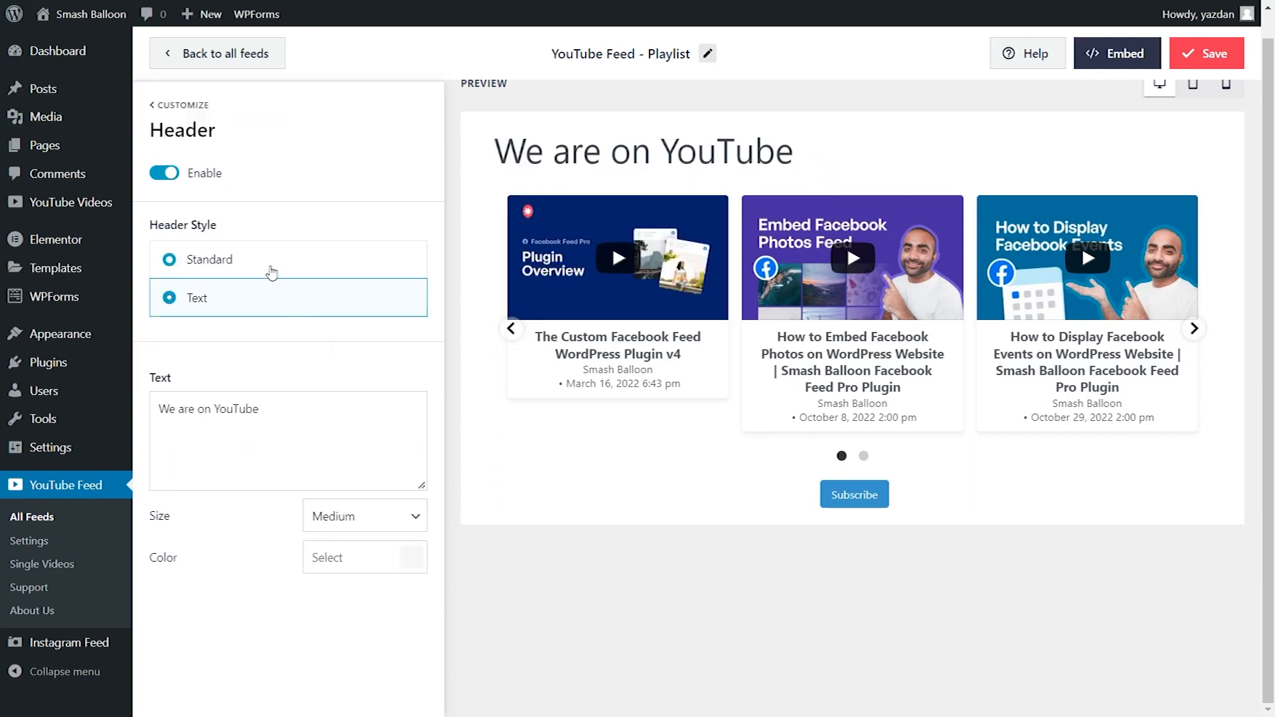
pyautogui.click(169, 297)
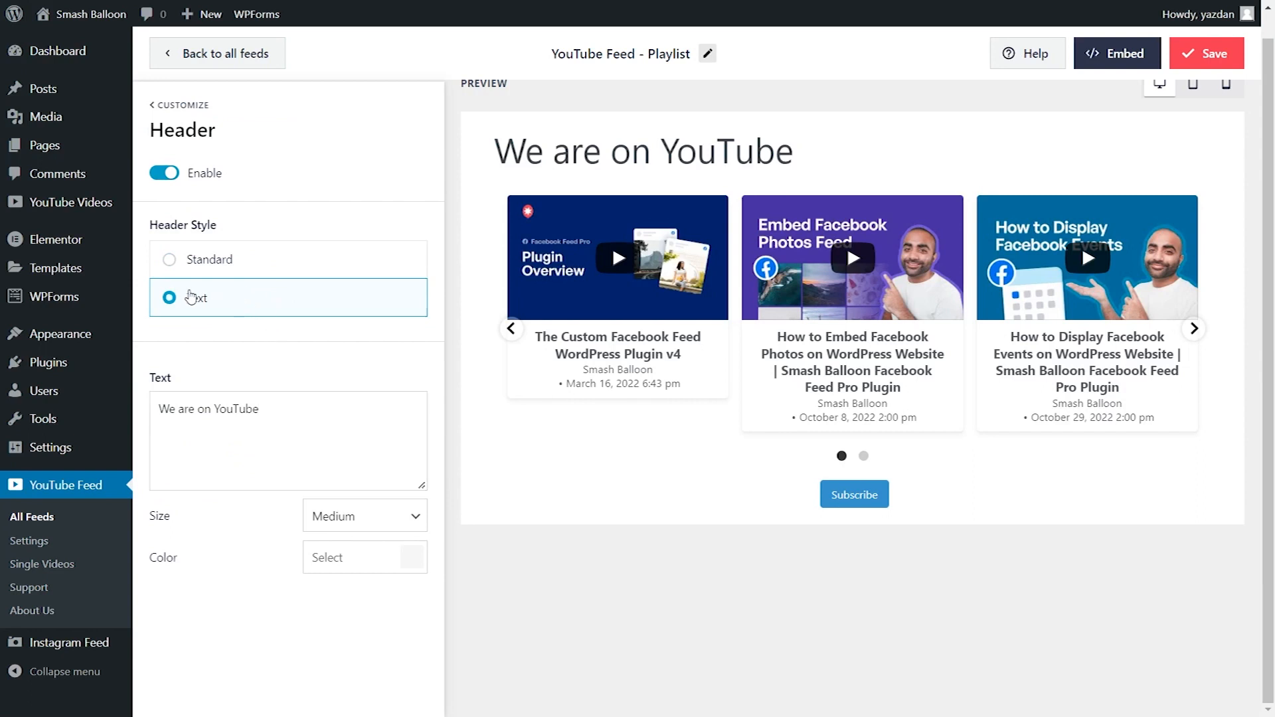
pyautogui.click(168, 298)
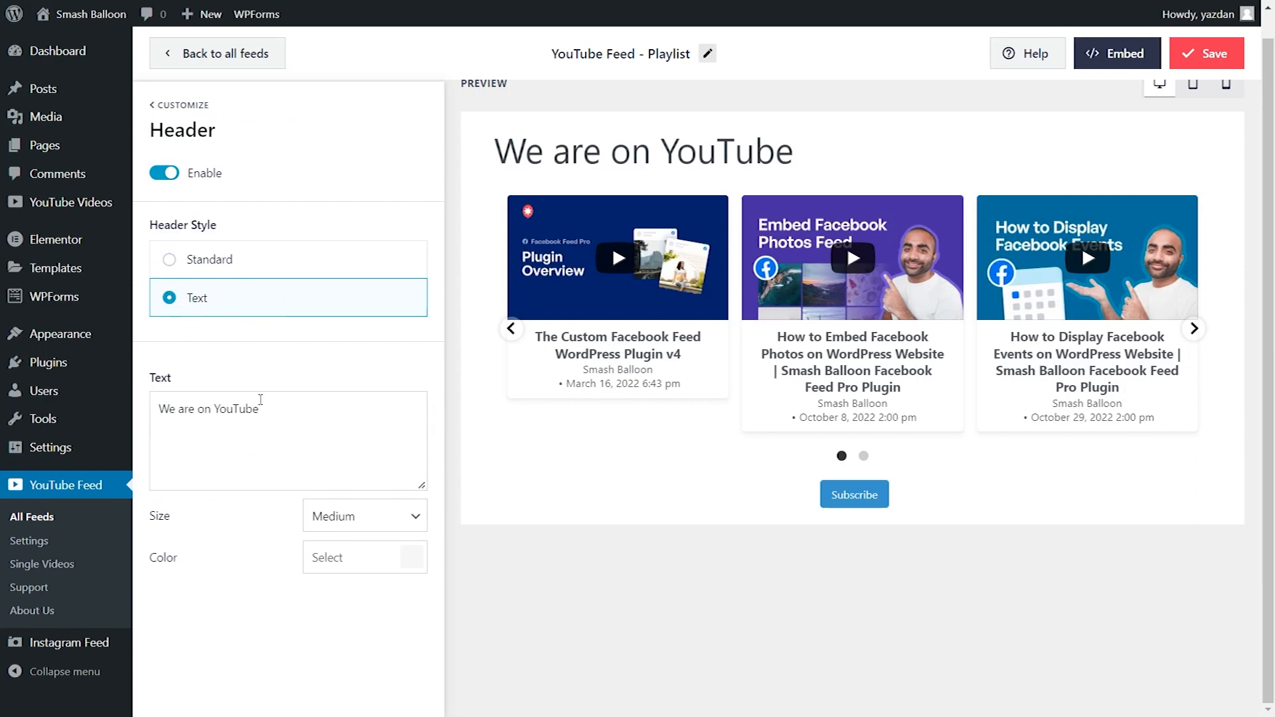
pyautogui.click(169, 259)
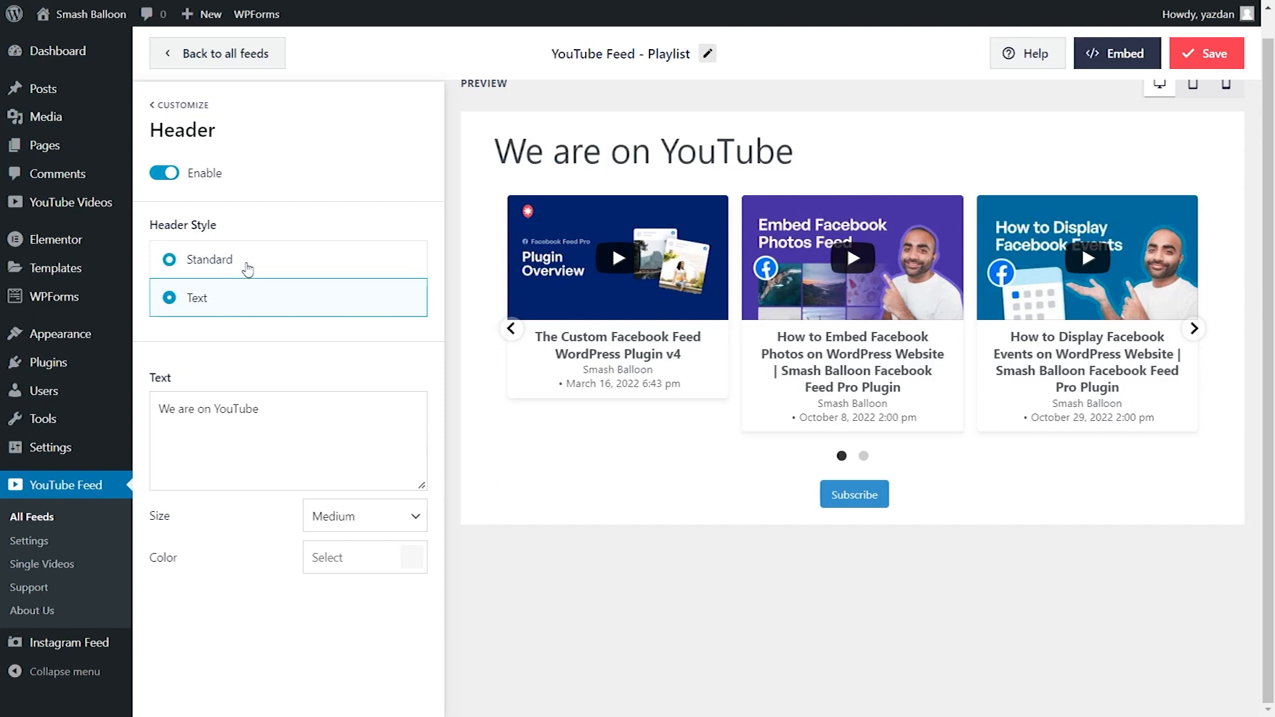
pyautogui.click(208, 259)
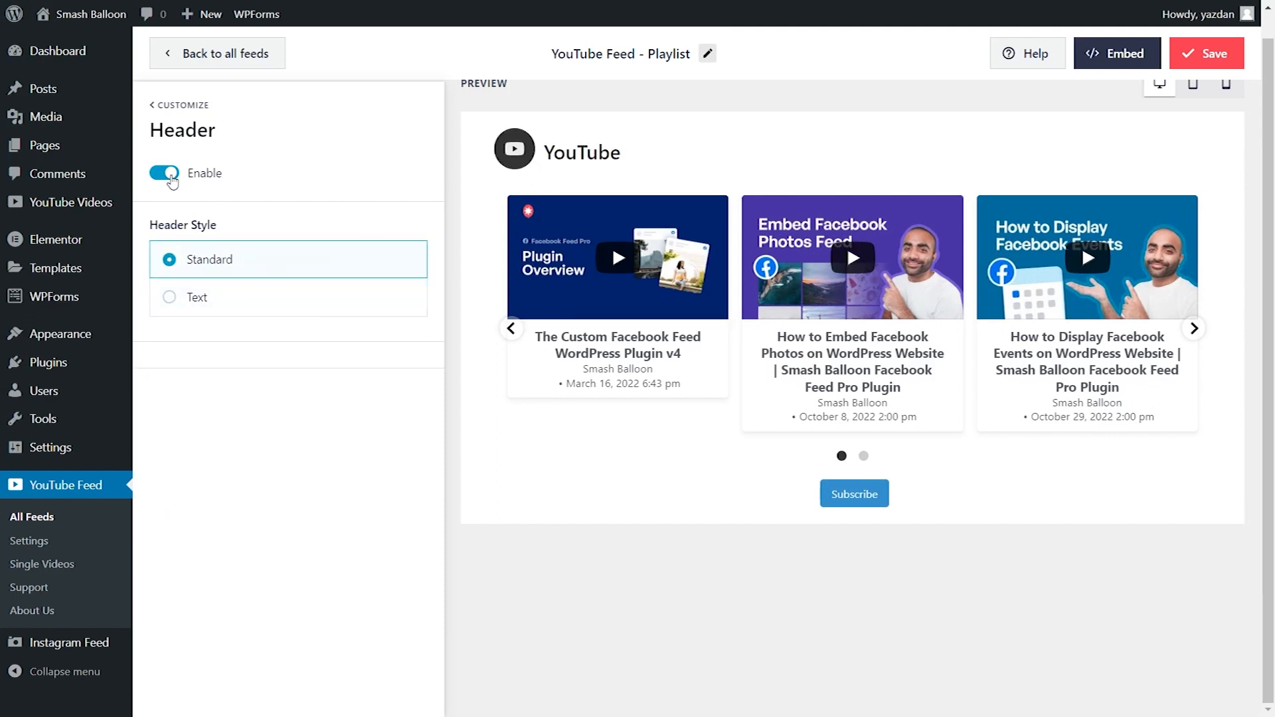
pyautogui.click(164, 174)
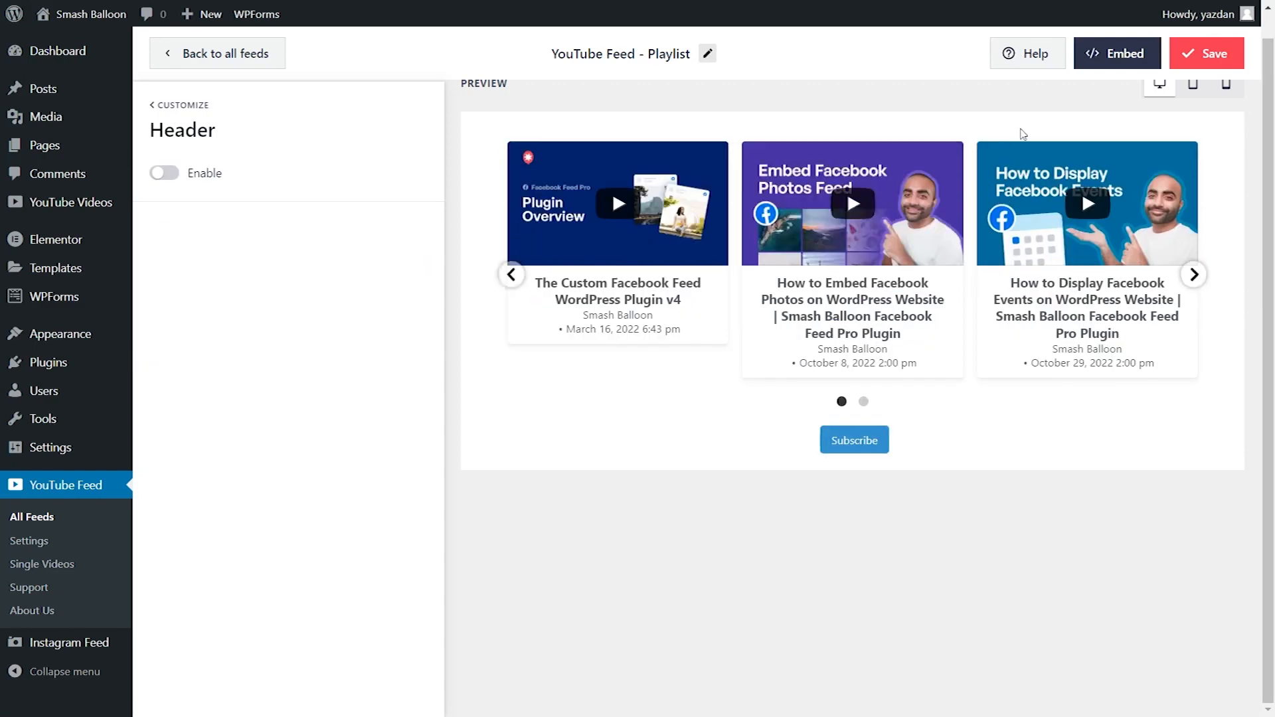
pyautogui.click(178, 104)
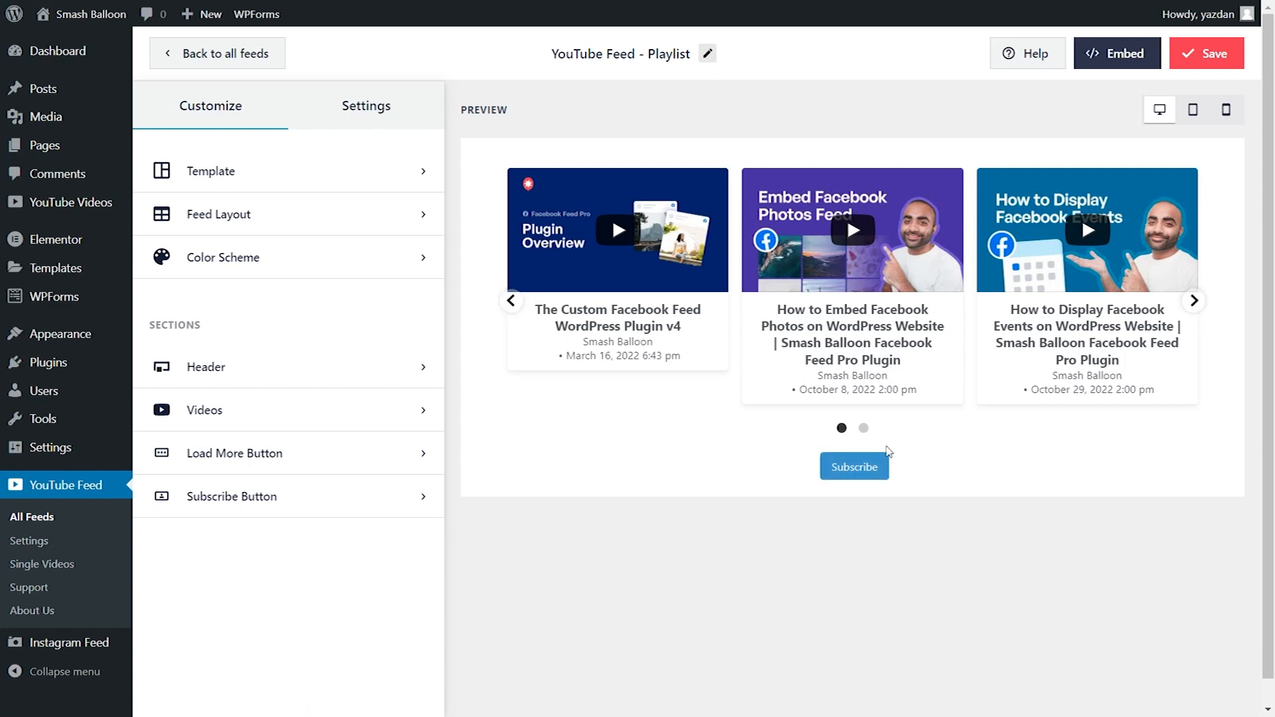
pyautogui.moveTo(850, 501)
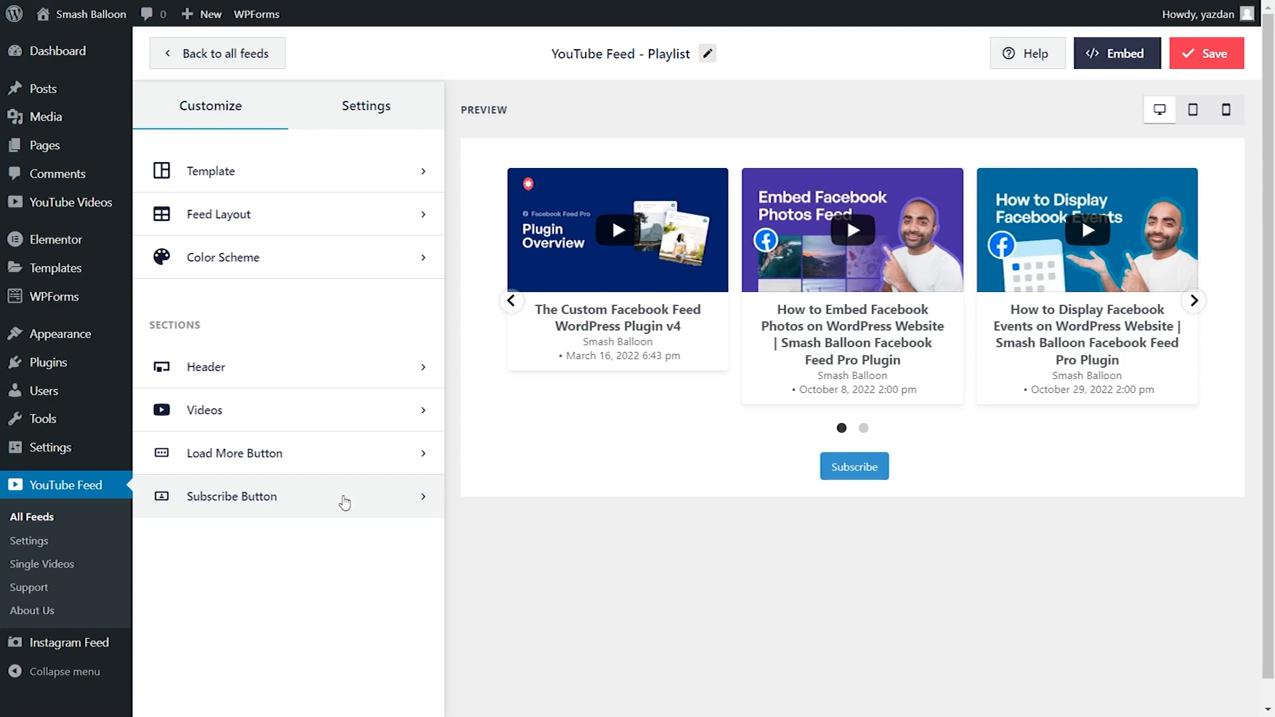
pyautogui.click(231, 497)
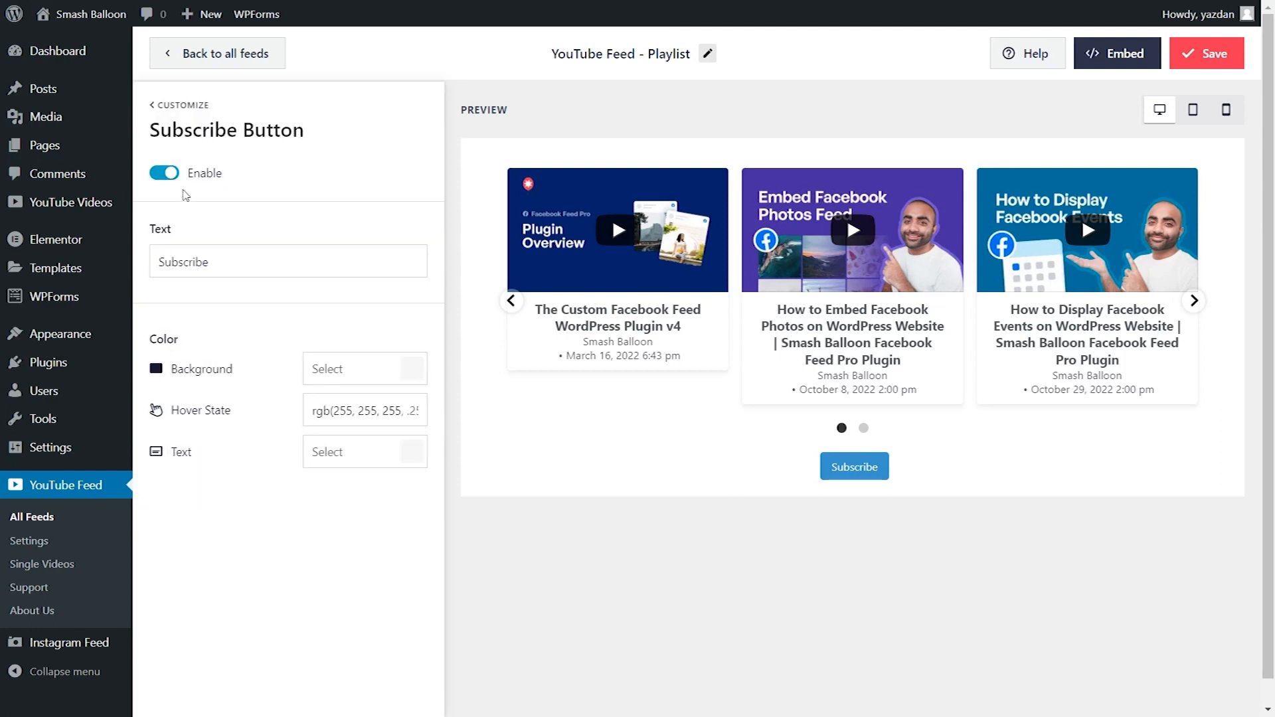
pyautogui.moveTo(151, 225)
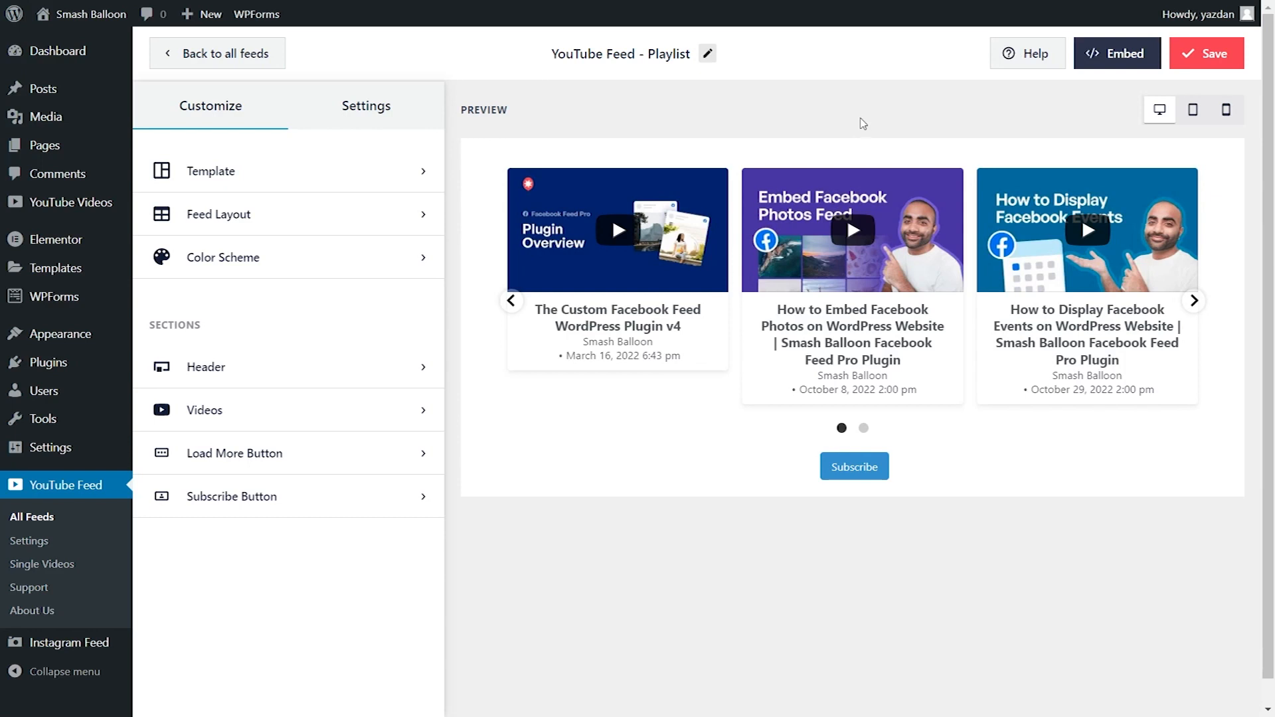
# - Save the feed and add it to the Home page via Embed > Add to a Page
pyautogui.click(1207, 53)
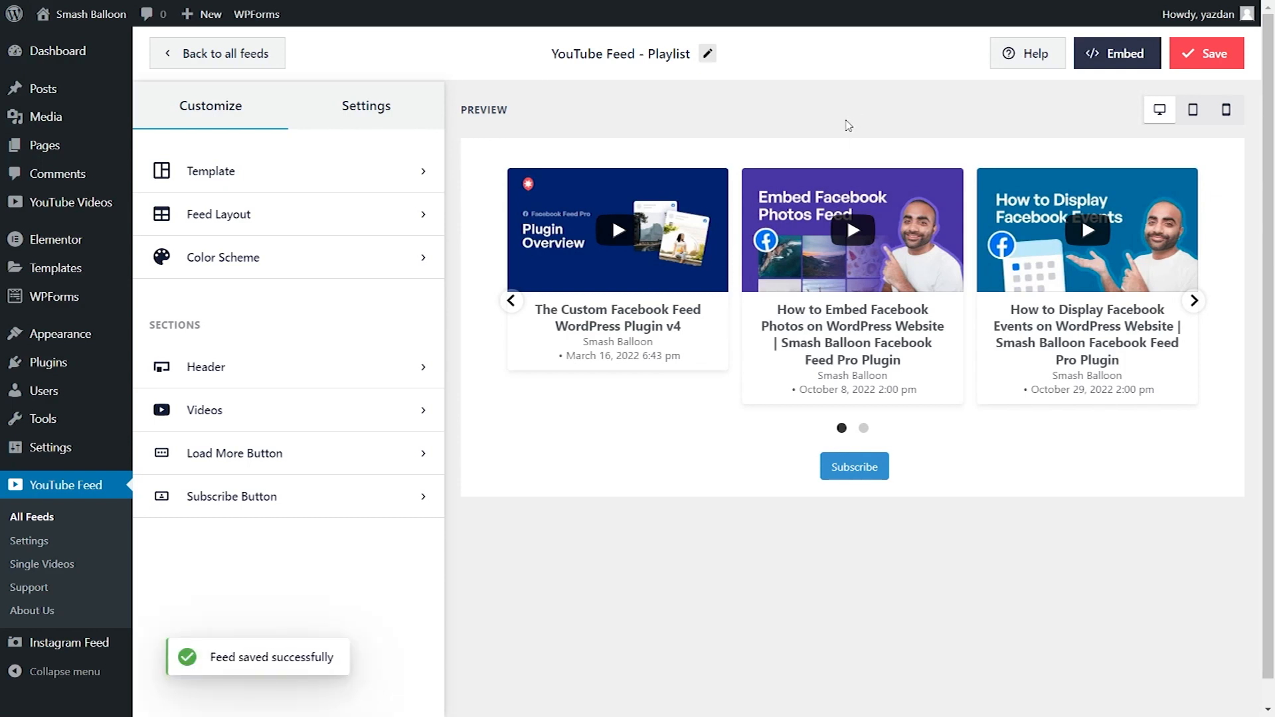
pyautogui.click(1117, 53)
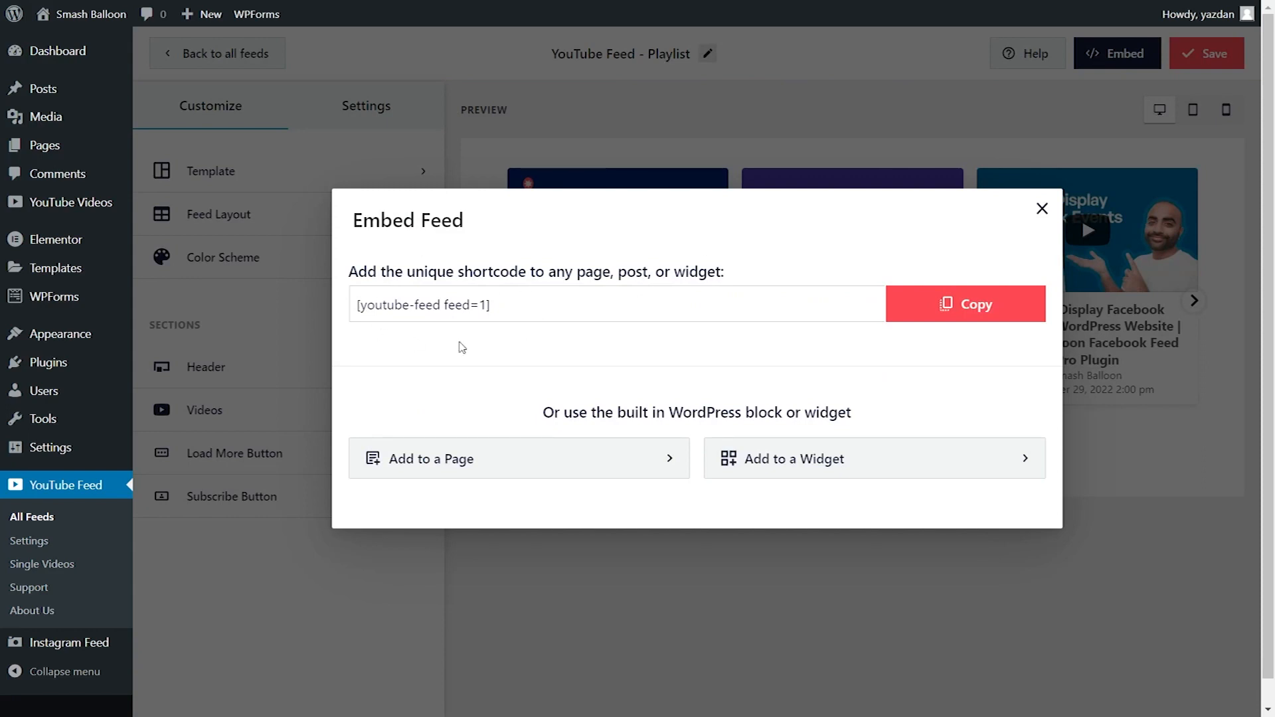
pyautogui.click(964, 303)
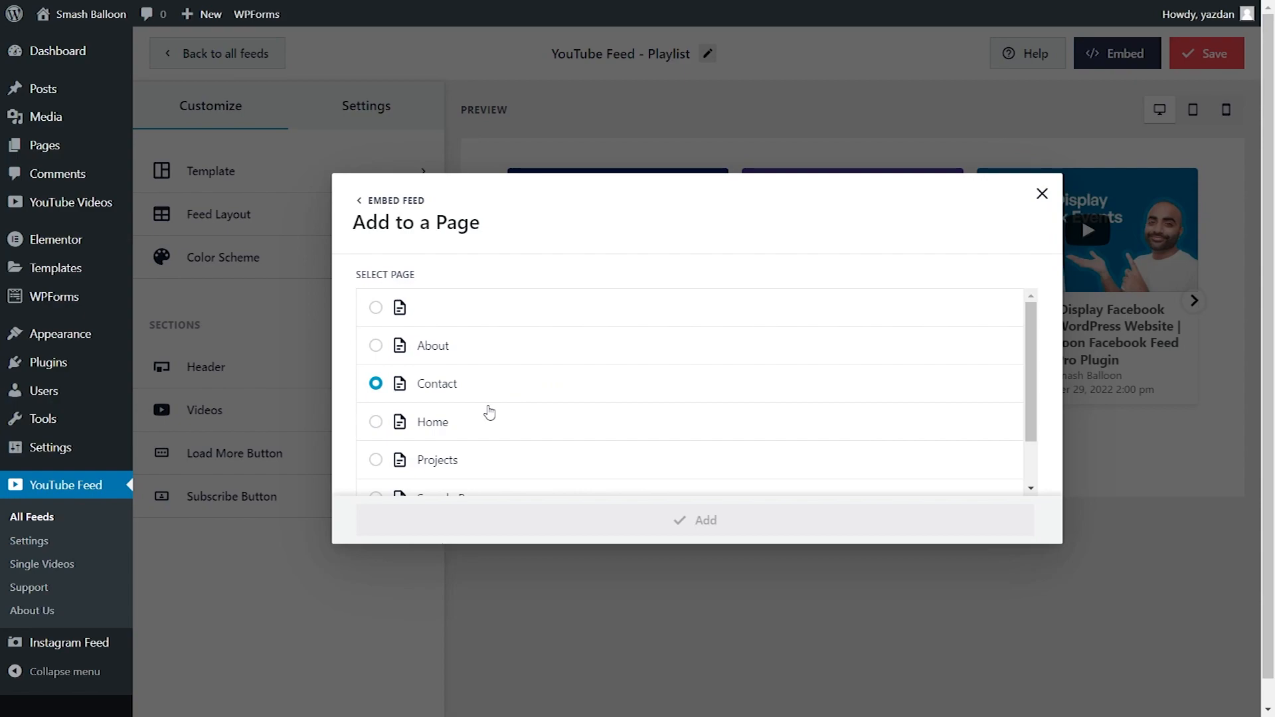
pyautogui.click(433, 422)
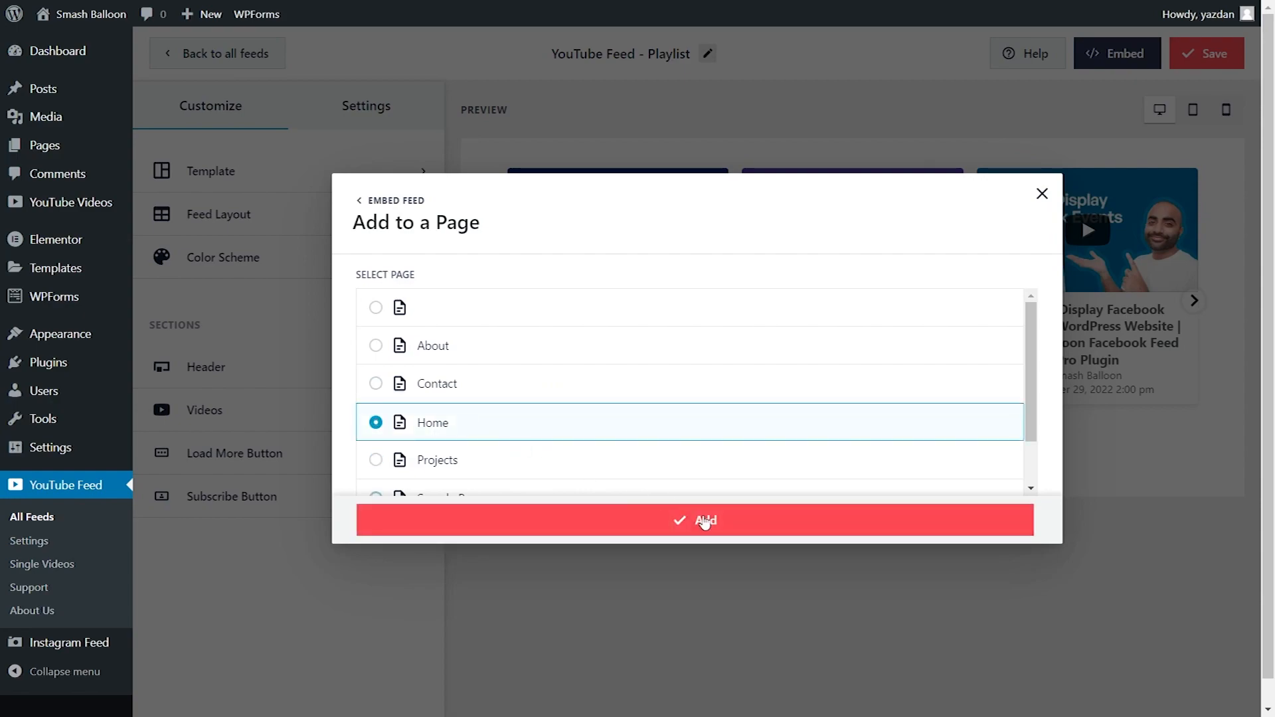
pyautogui.click(695, 521)
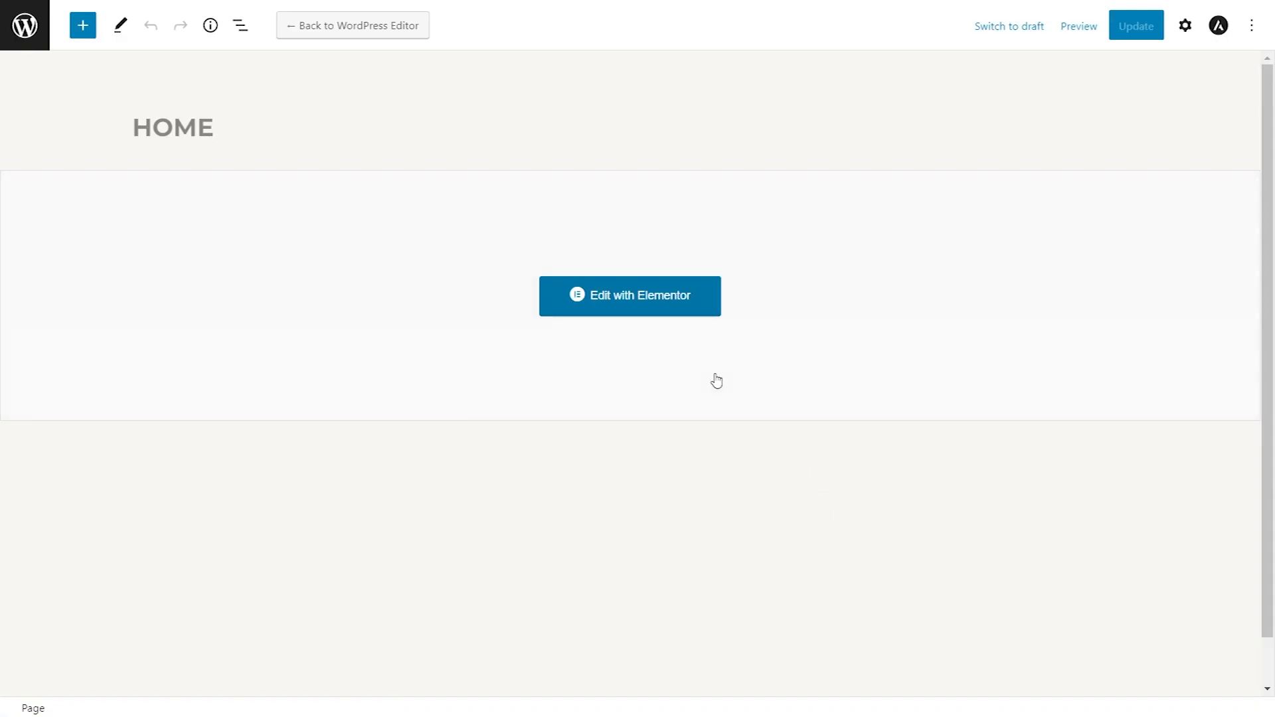
# - In Elementor, place a Shortcode widget under 'Our YouTube Videos' holding [youtube-feed feed=1]
pyautogui.click(629, 295)
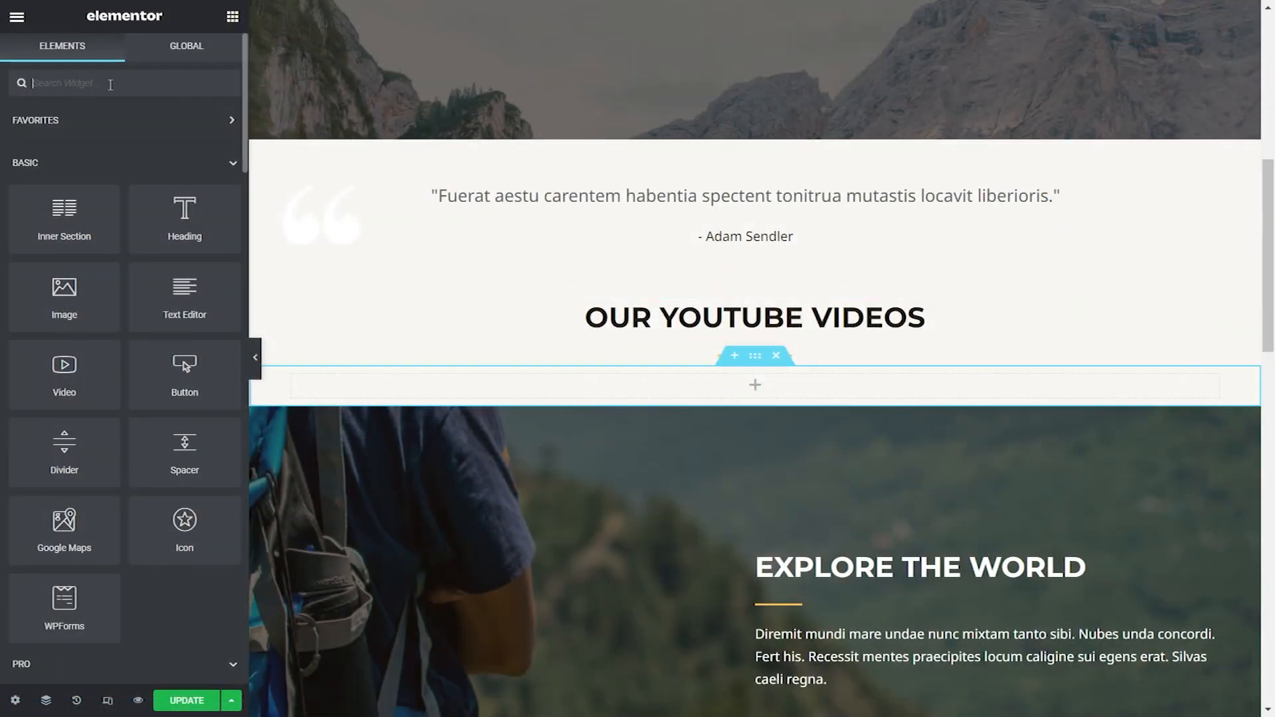
pyautogui.write('short')
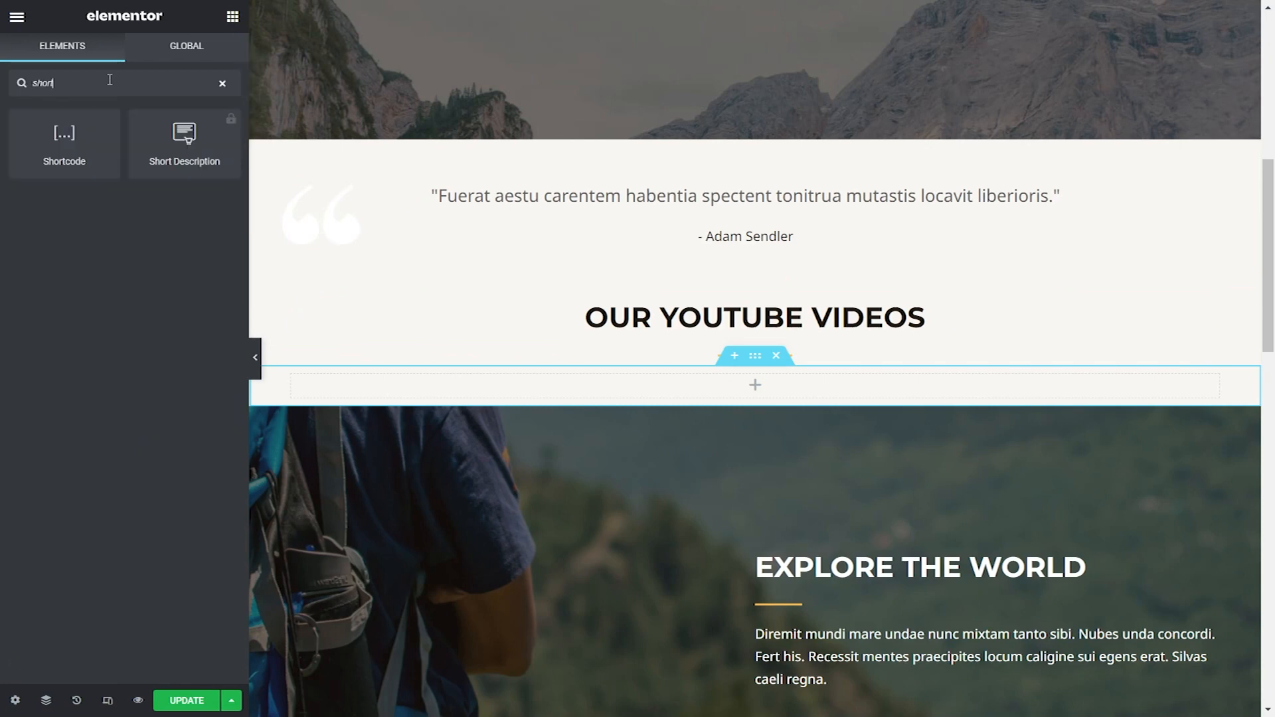
pyautogui.moveTo(64, 138); pyautogui.dragTo(728, 361)
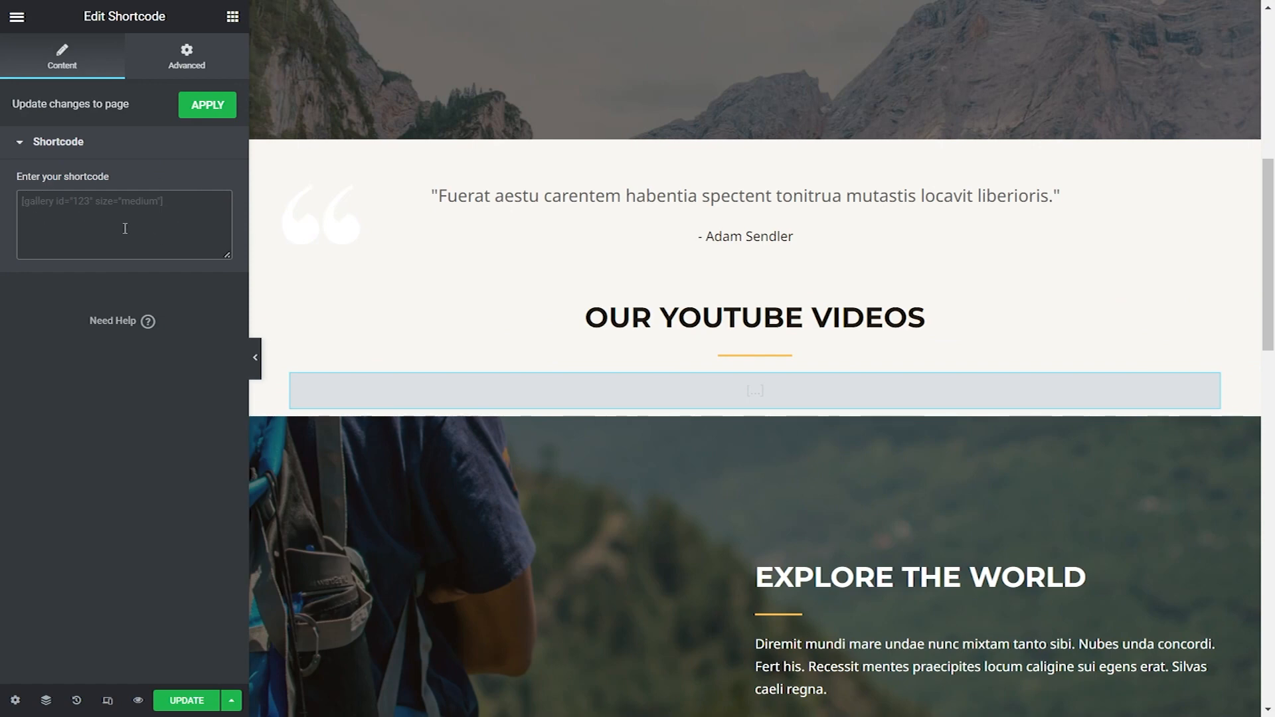
pyautogui.write('[youtube-feed feed=1]')
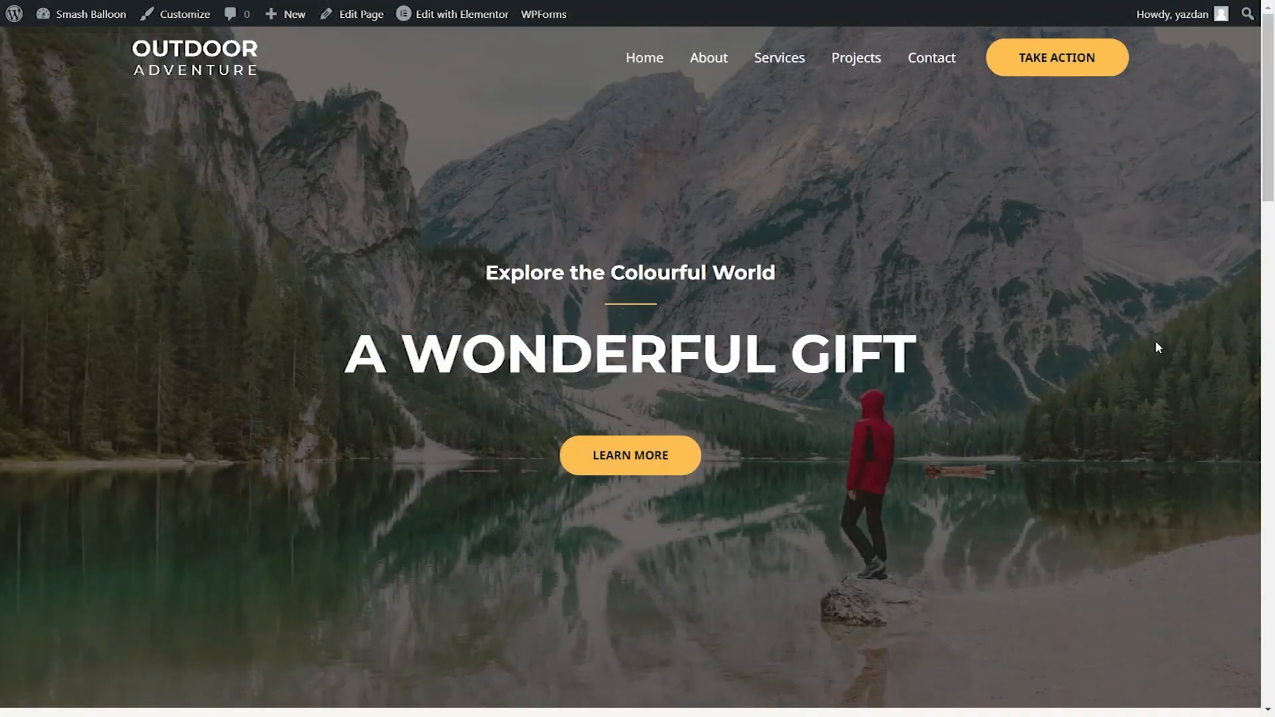
pyautogui.scroll(-3)
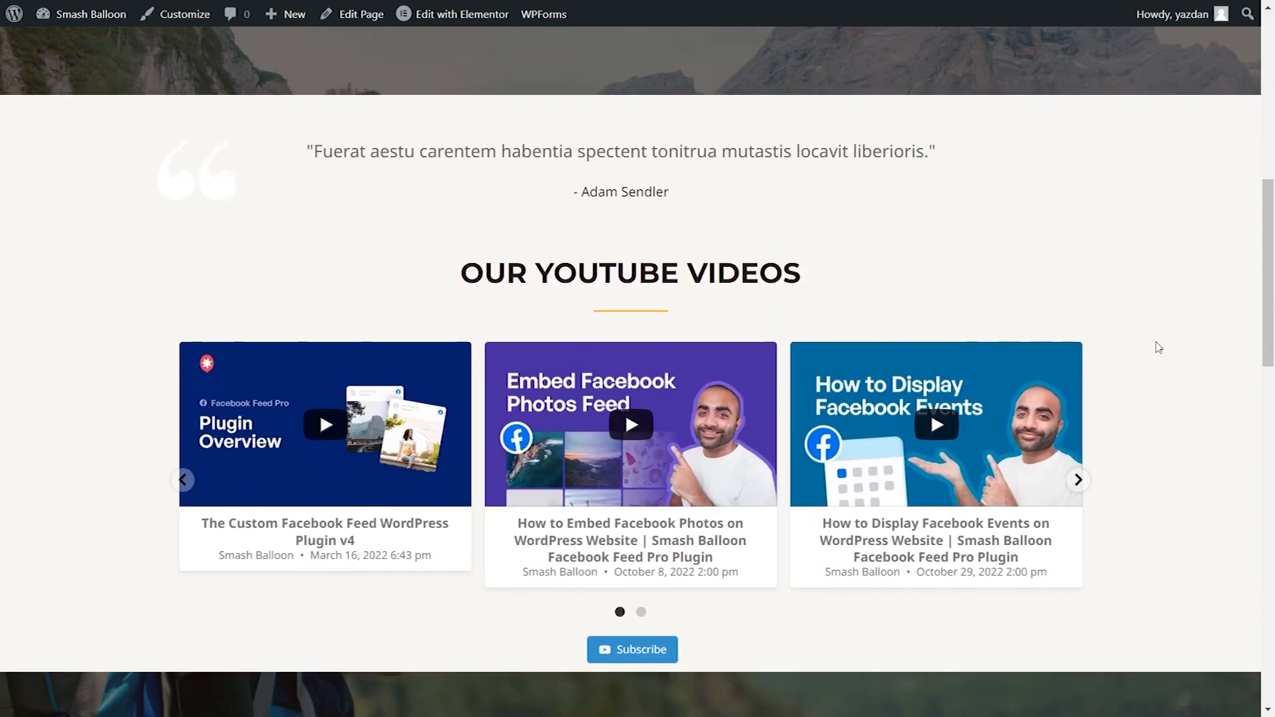
pyautogui.scroll(-3)
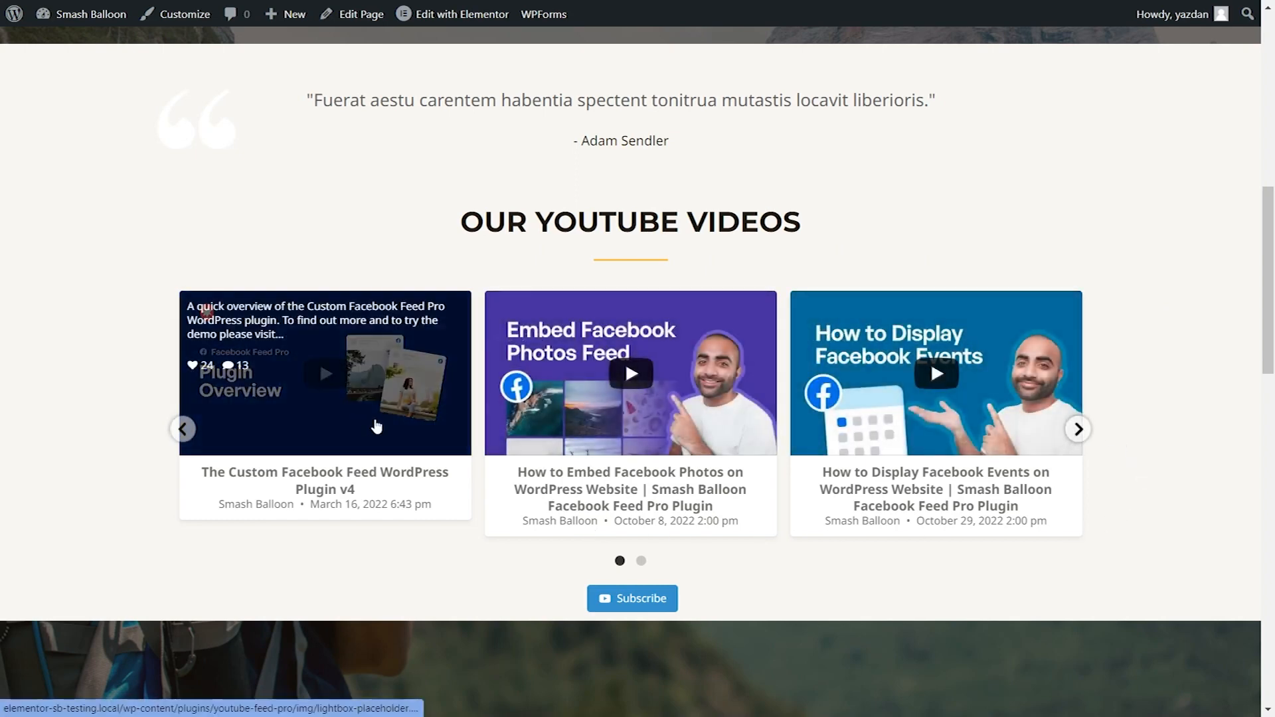
pyautogui.click(1078, 429)
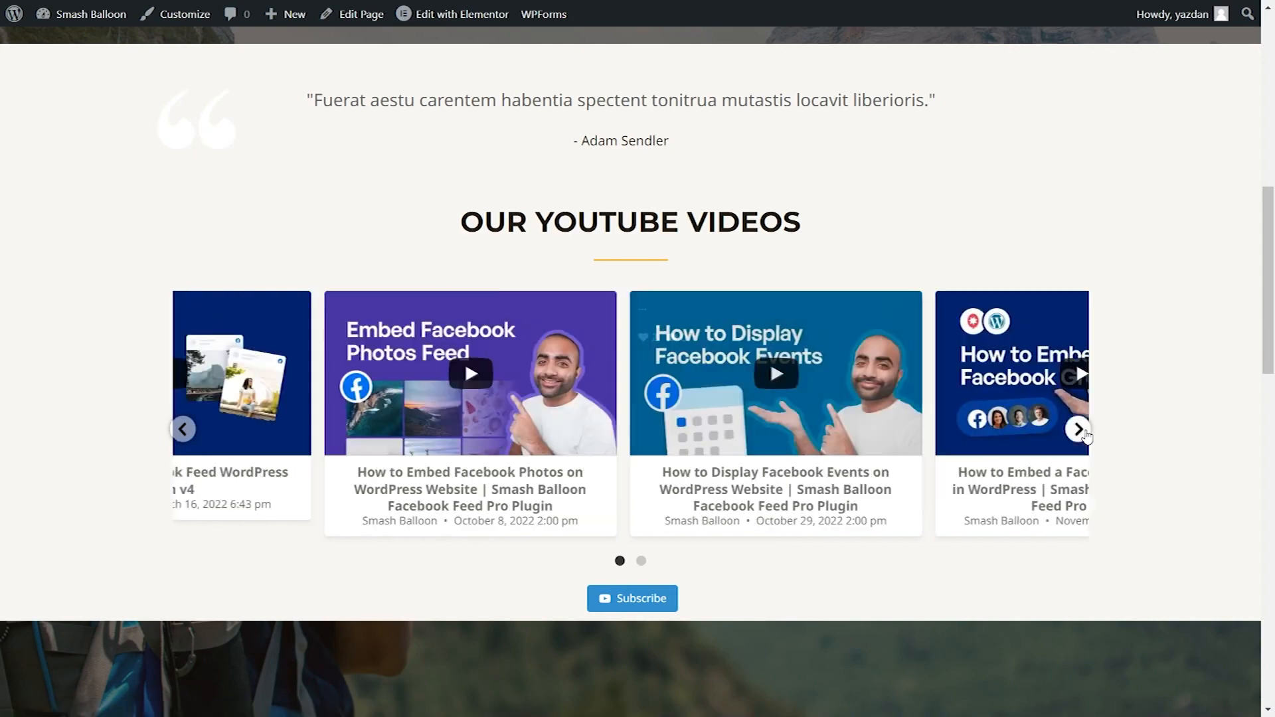
pyautogui.click(1079, 429)
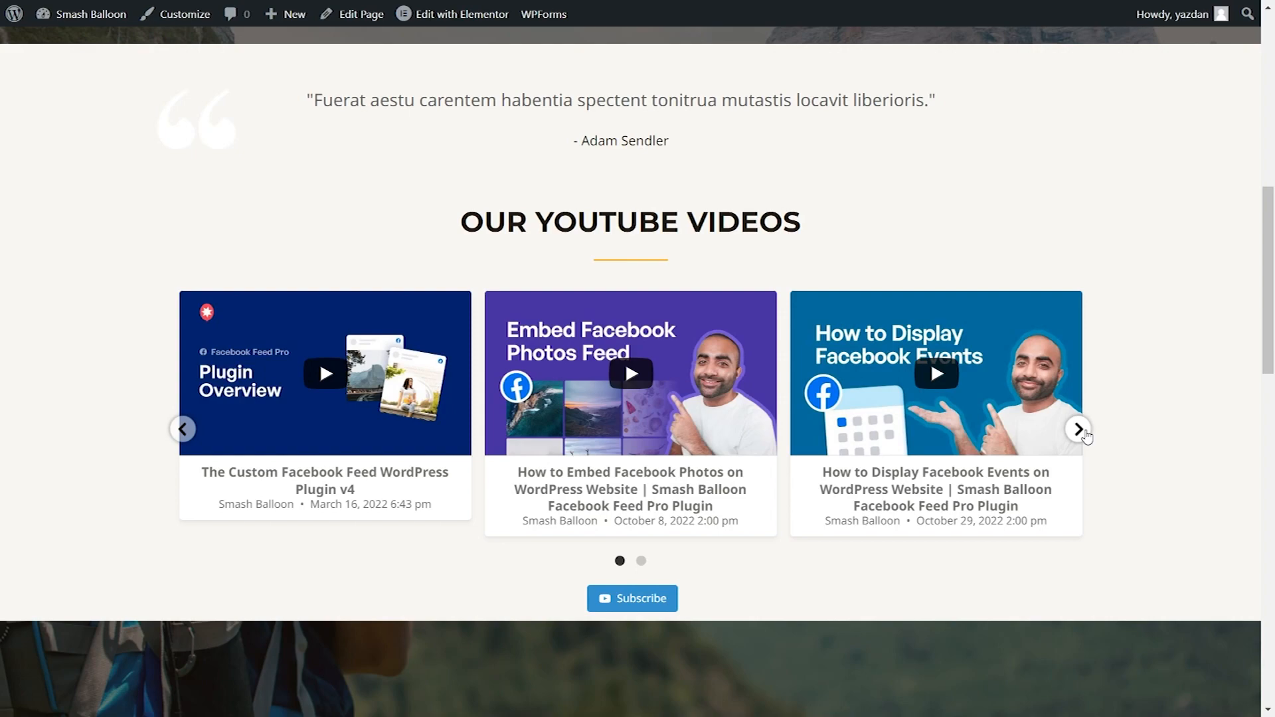
pyautogui.click(1077, 429)
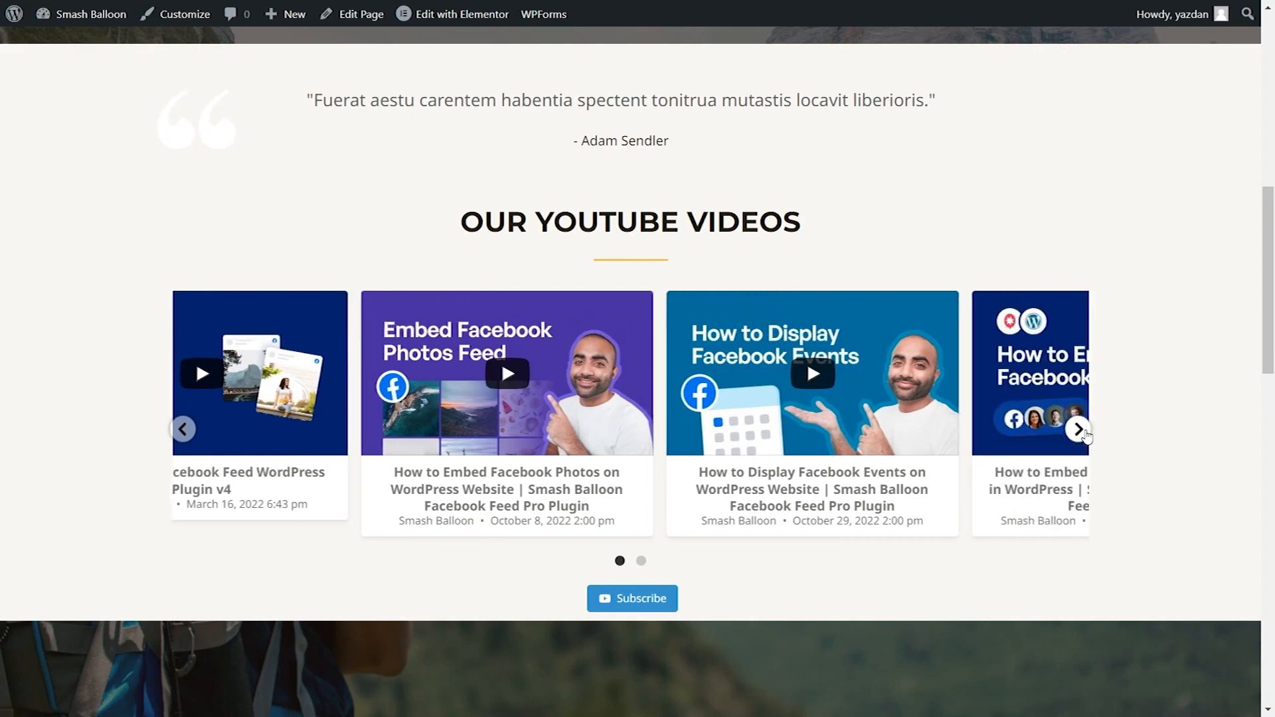